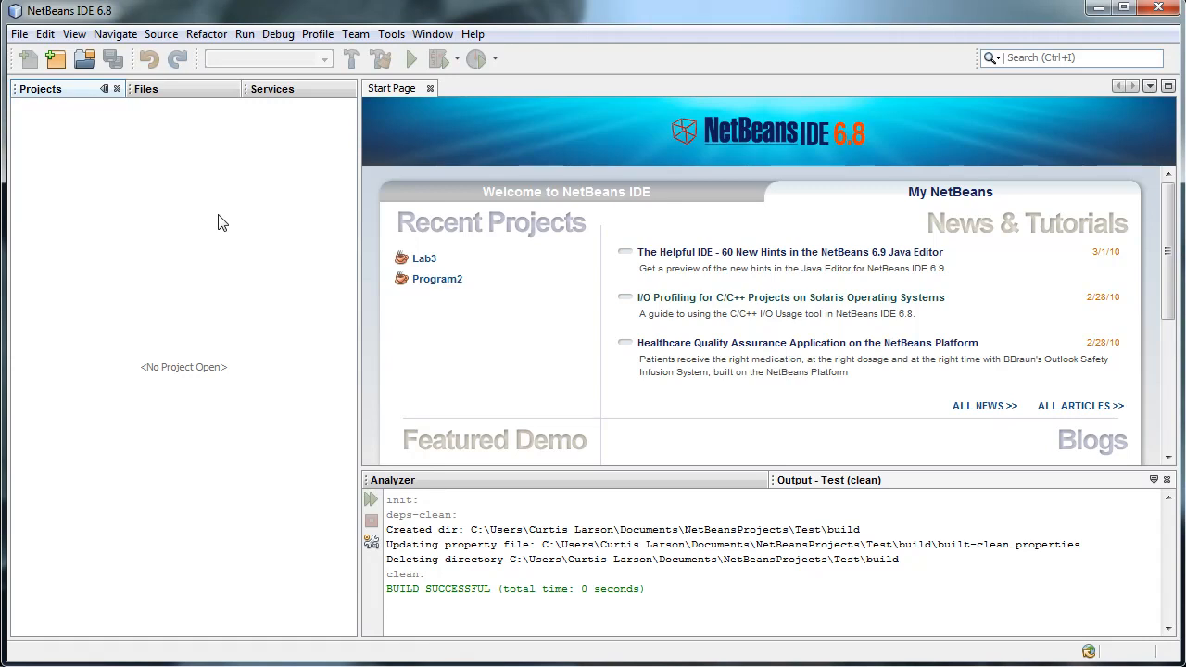
mouse_move(209, 210)
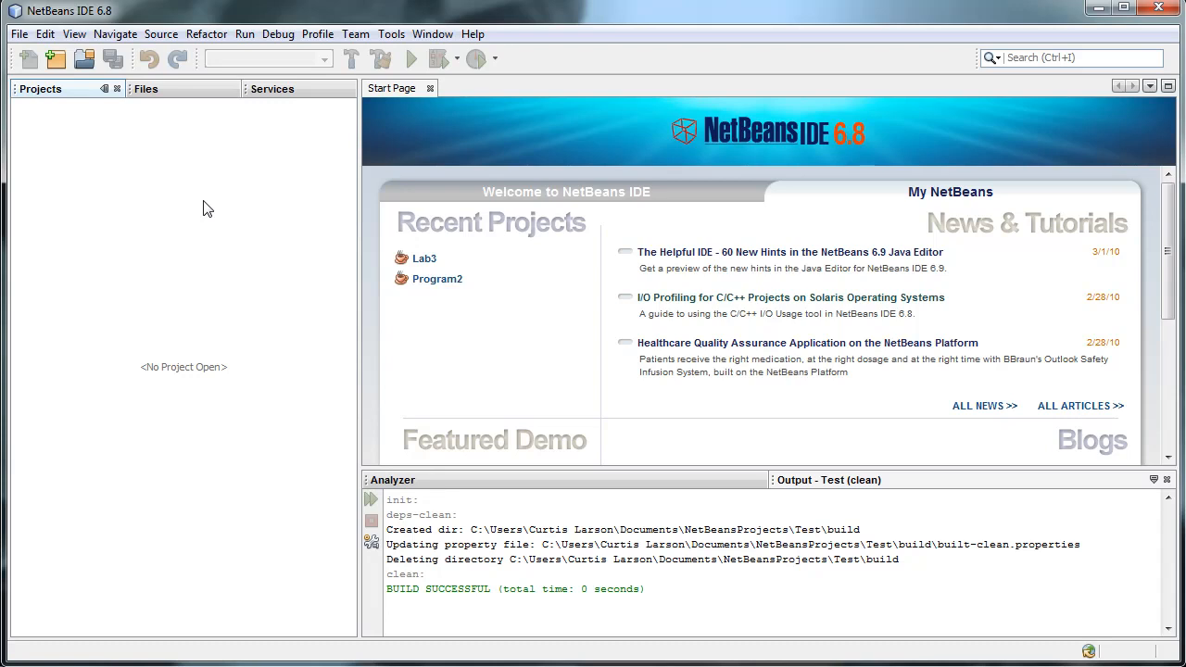
mouse_move(1143, 256)
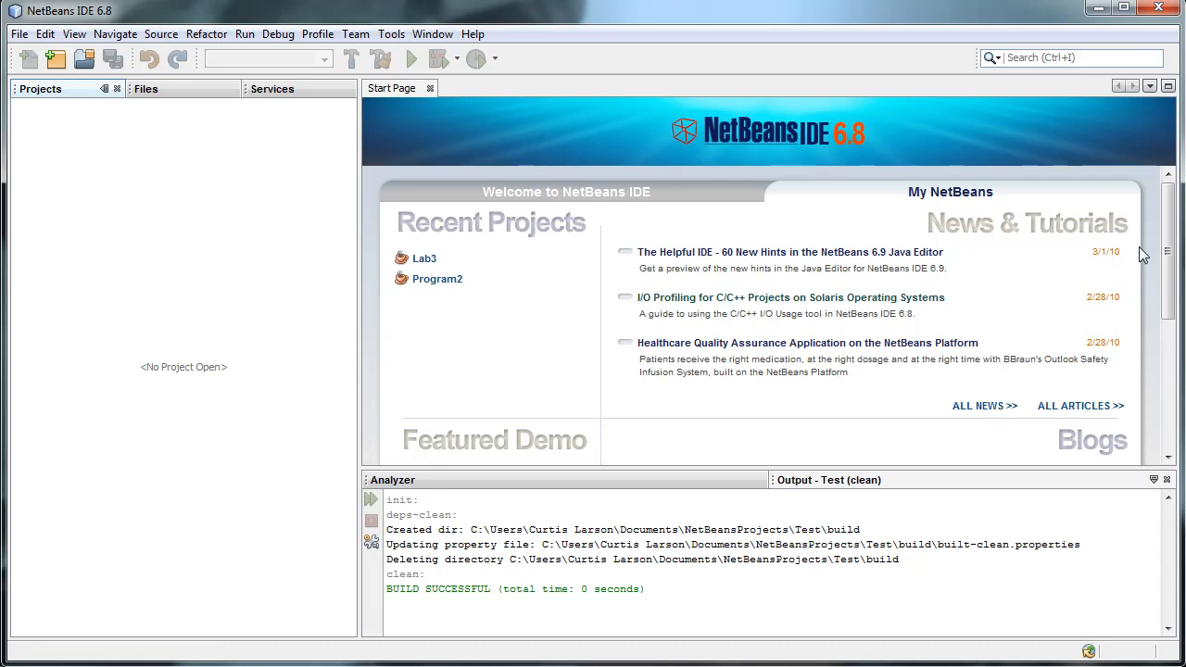
mouse_move(961, 354)
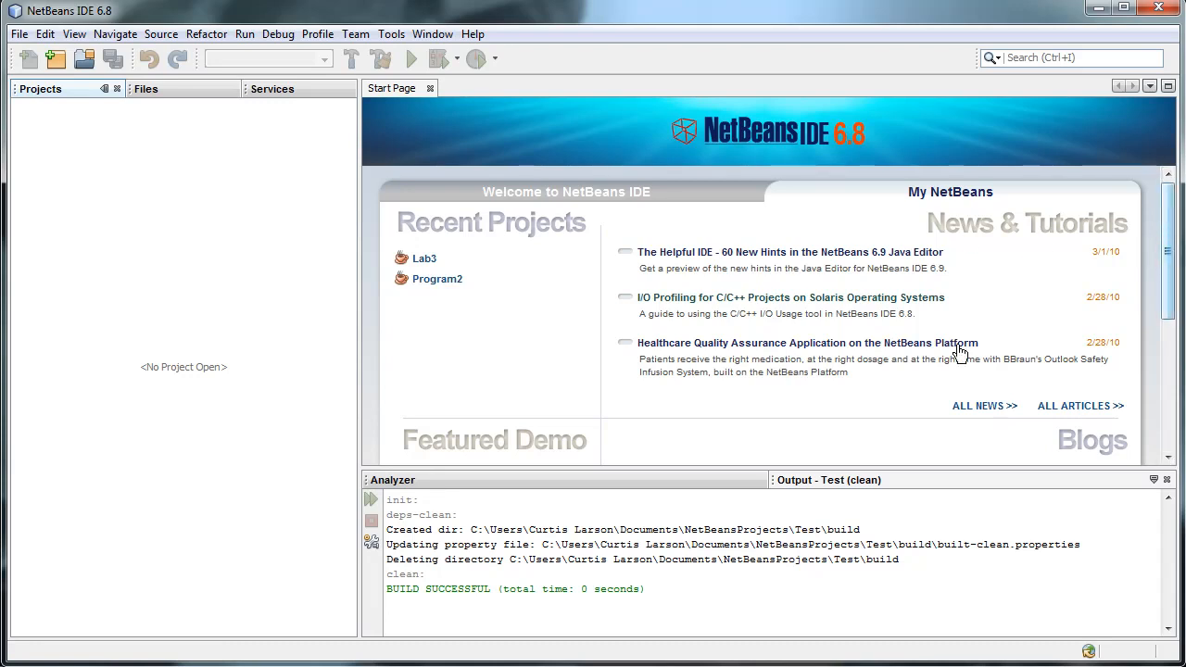
mouse_move(533, 566)
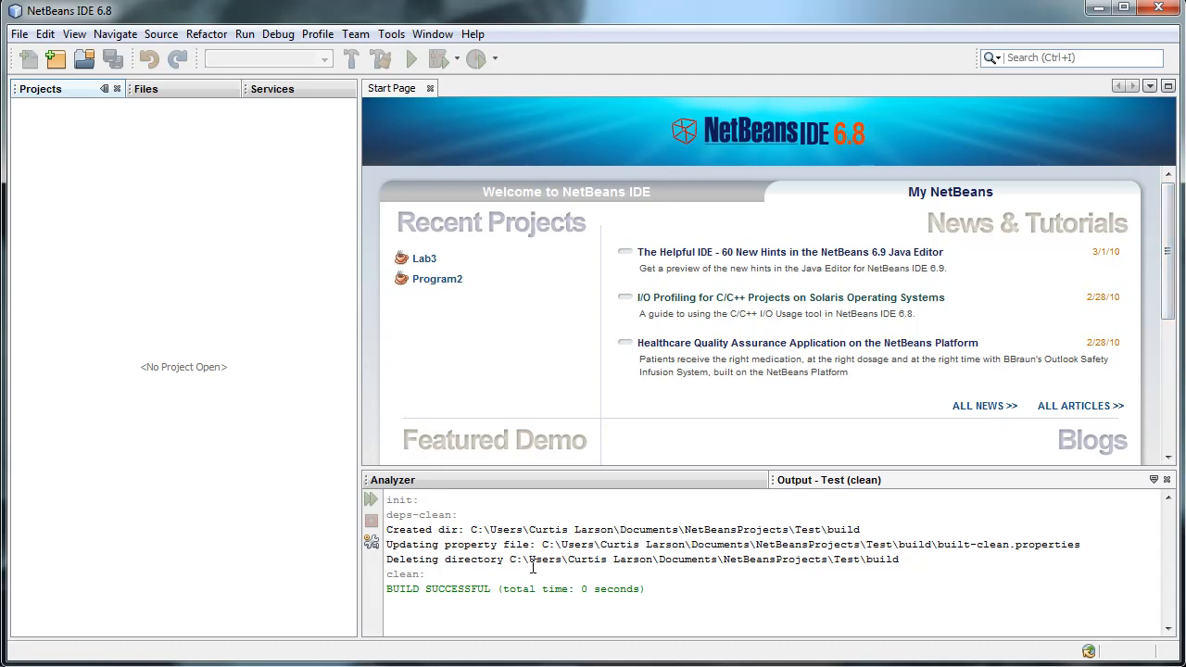
mouse_move(35, 165)
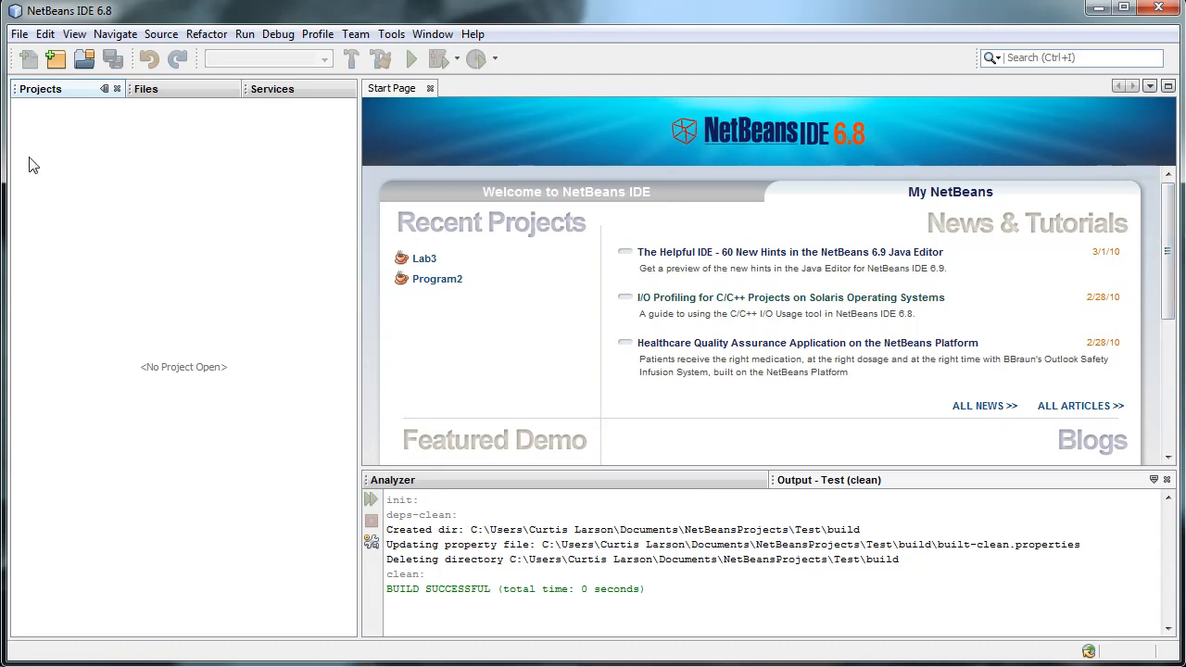
- Create a Java application project named HelloWorld with main class HelloWorld from File > New Project
left_click(18, 34)
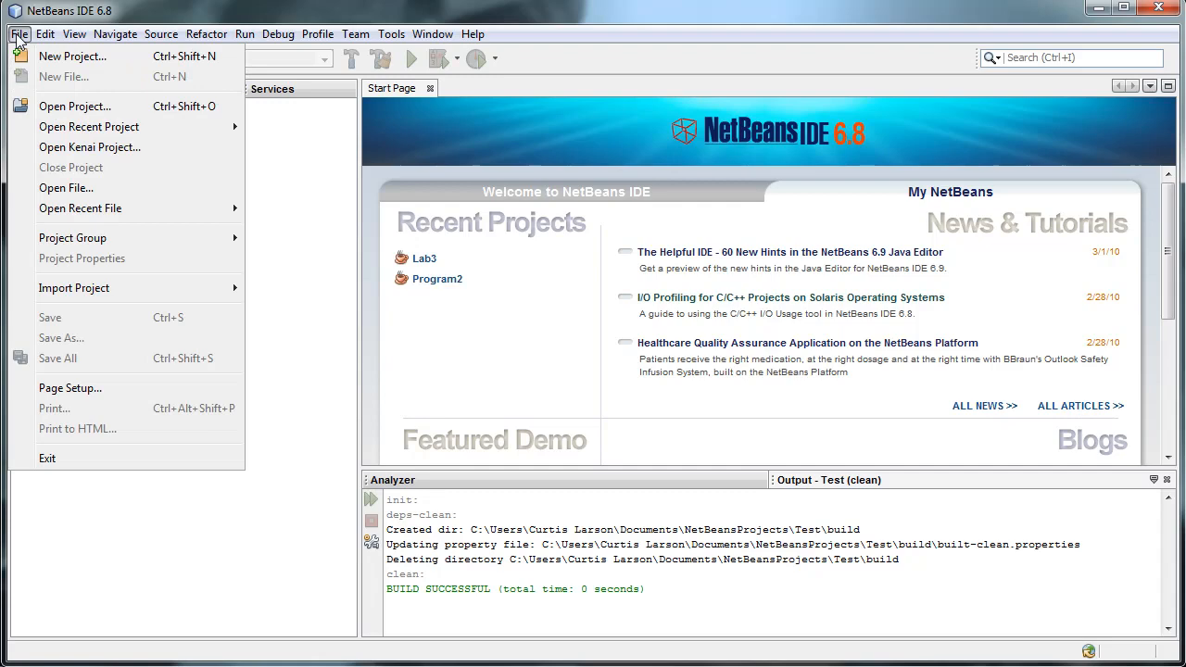
left_click(71, 56)
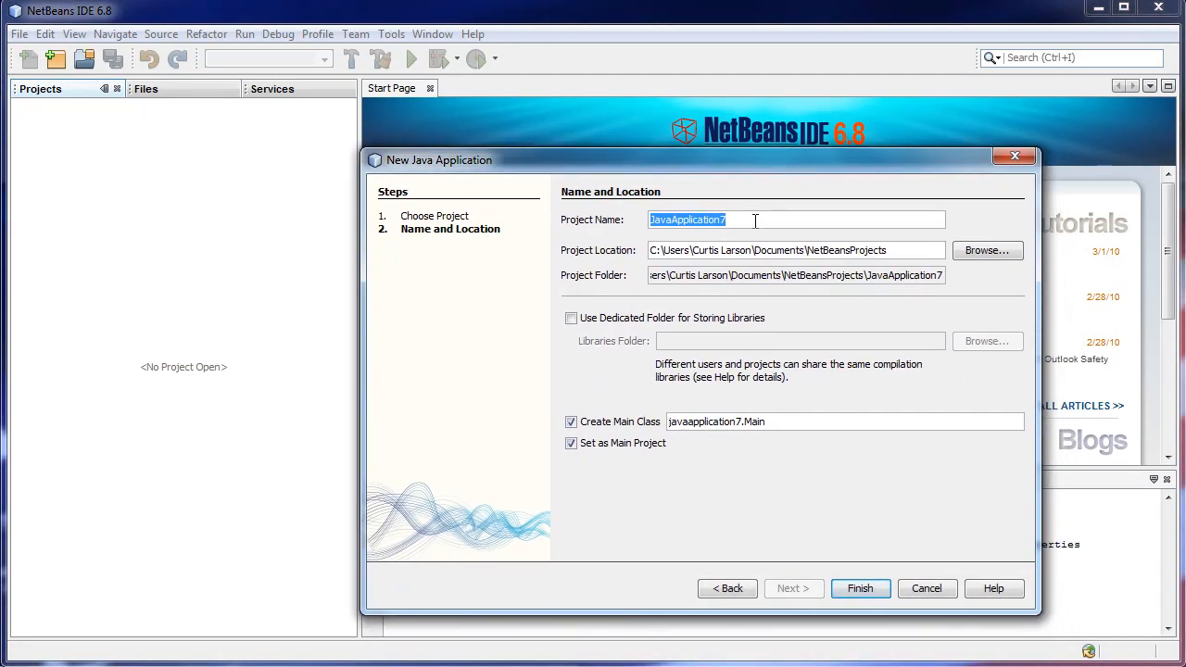
type("H")
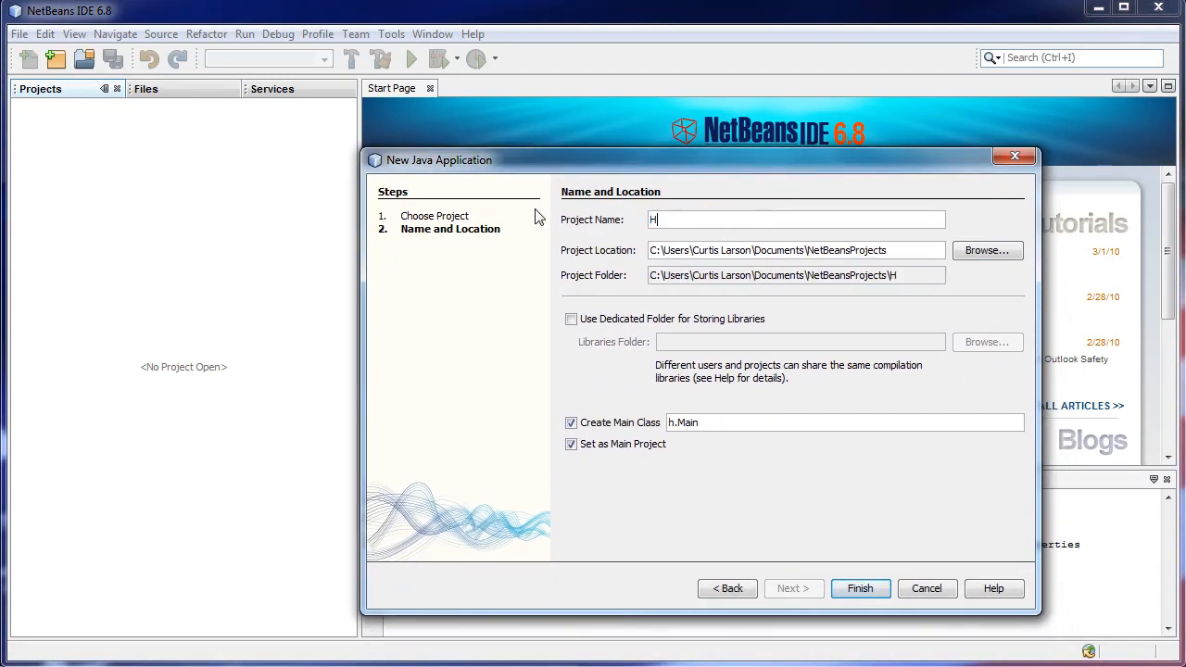
type("elloWorld")
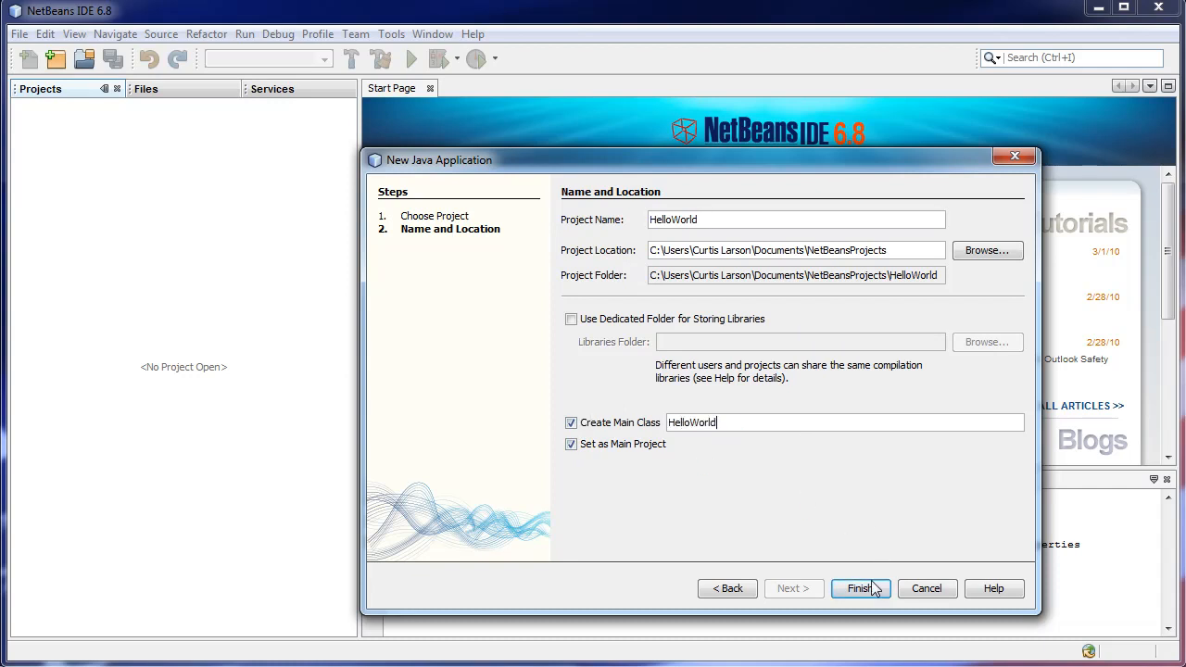
left_click(858, 588)
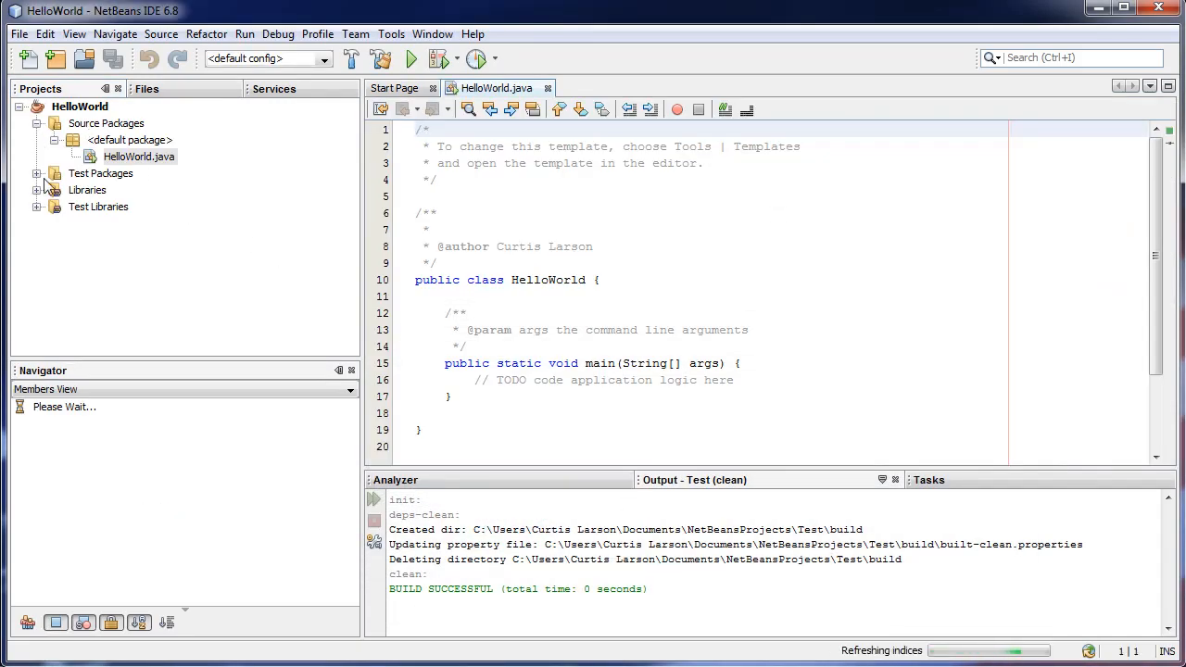
left_click(98, 207)
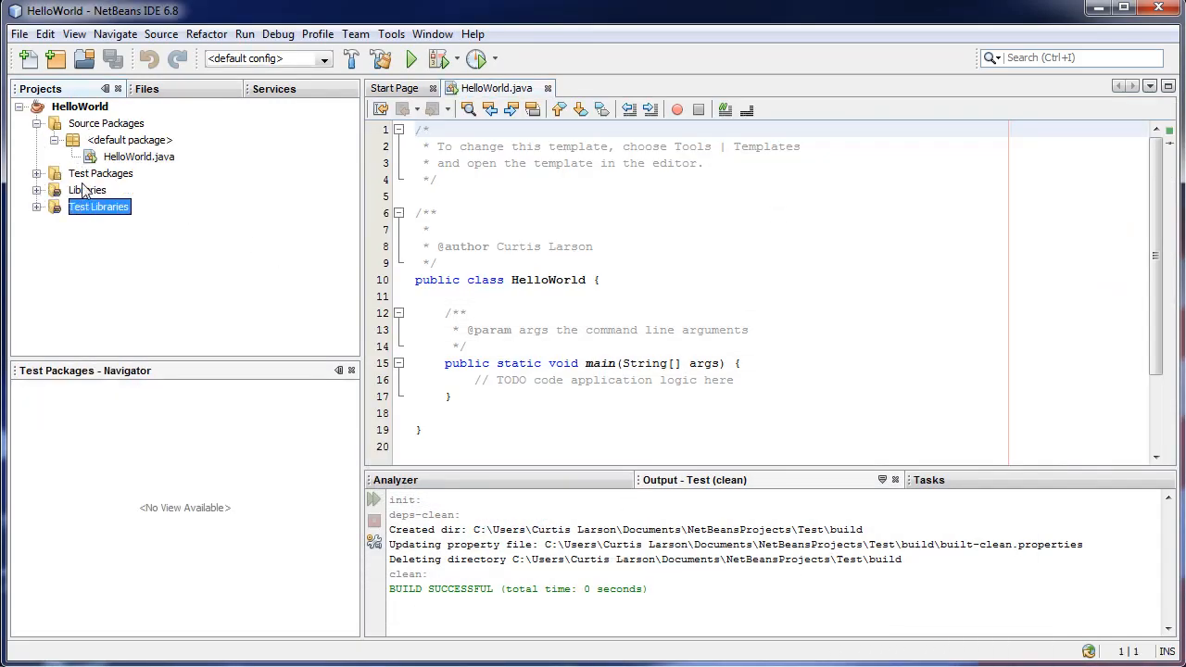
left_click(106, 123)
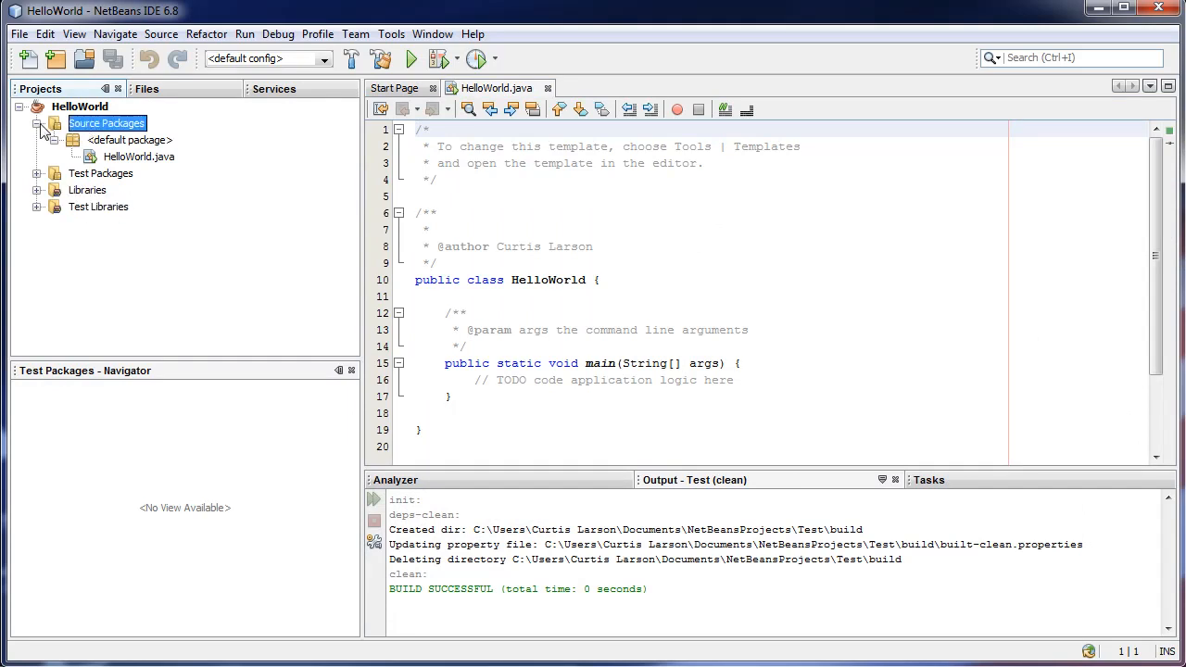
left_click(137, 156)
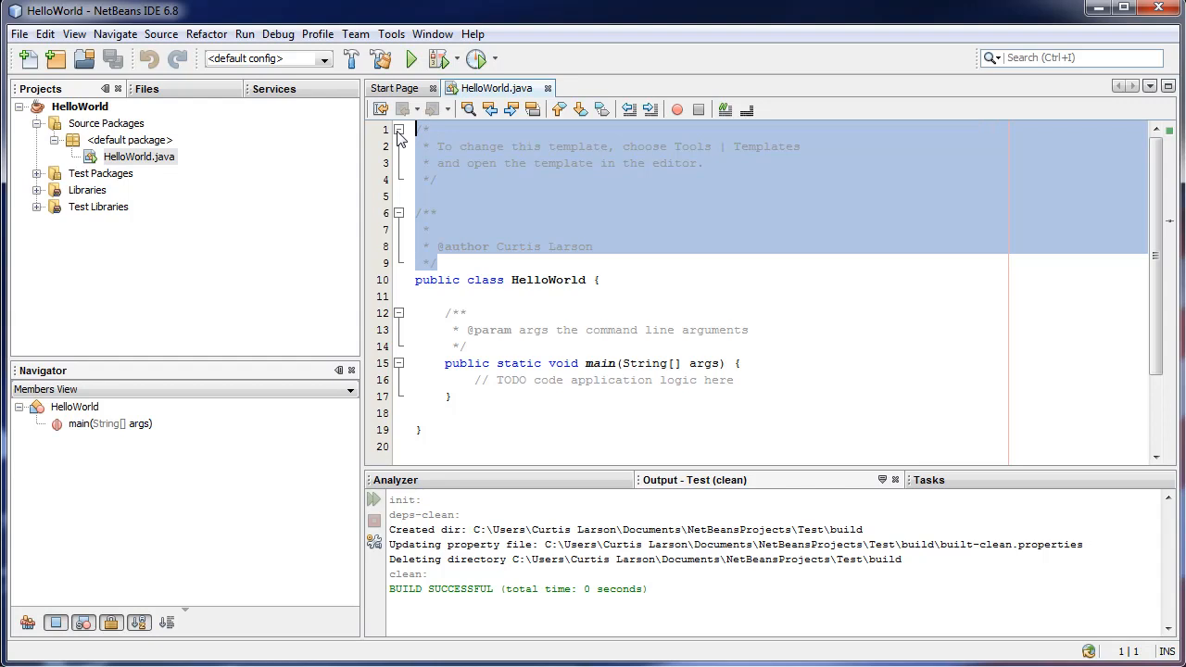
- Remove the template and Javadoc comments and put main's opening brace on a separate line
left_click(399, 130)
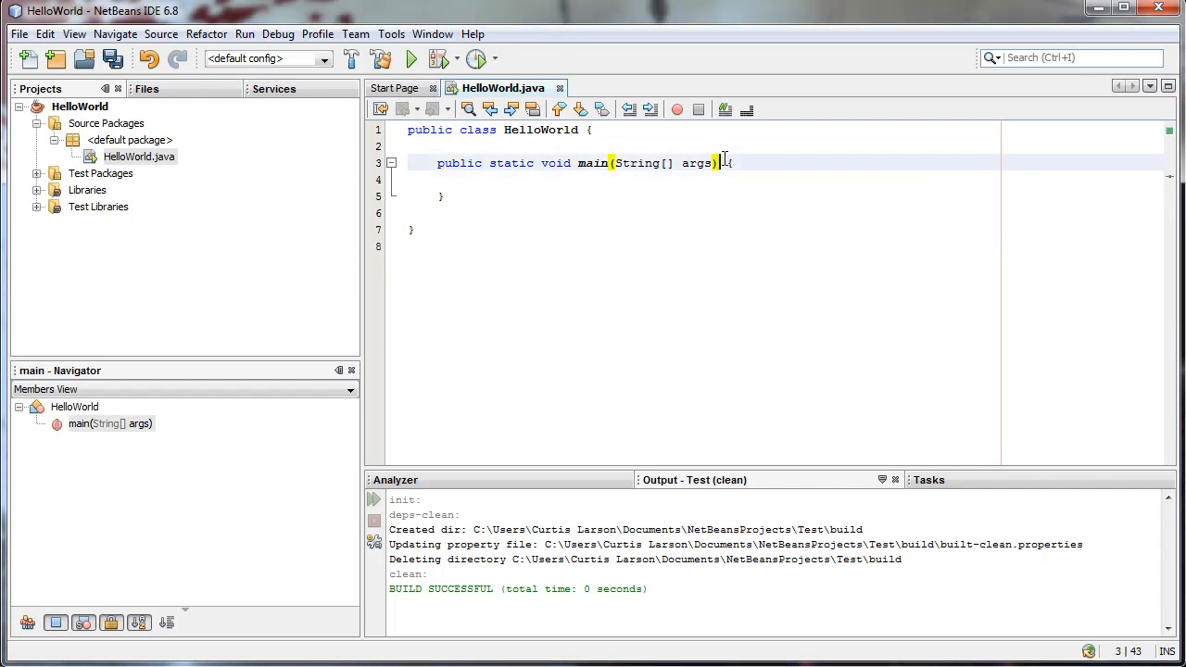
key("Enter")
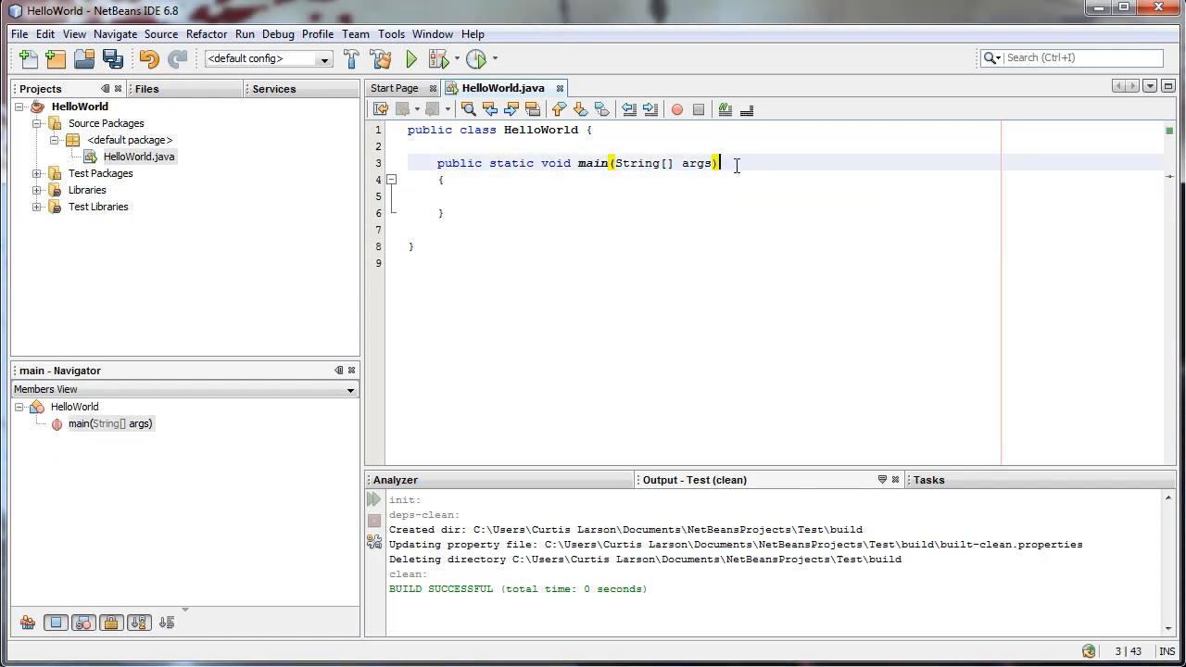
left_click(430, 130)
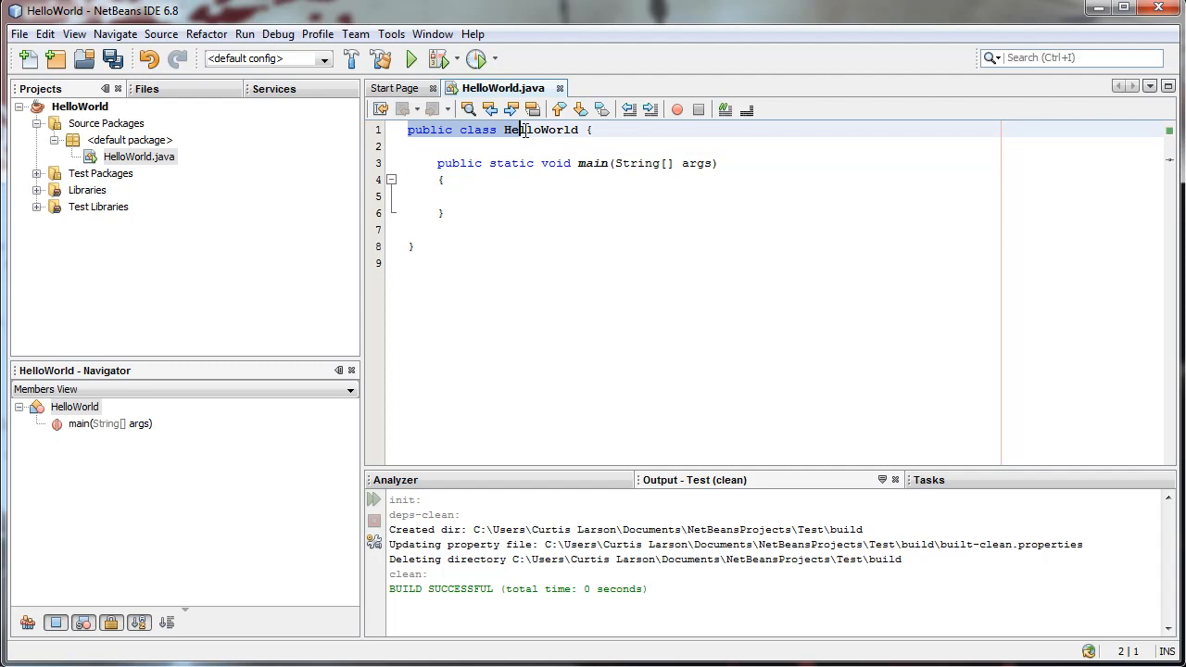
left_click(591, 129)
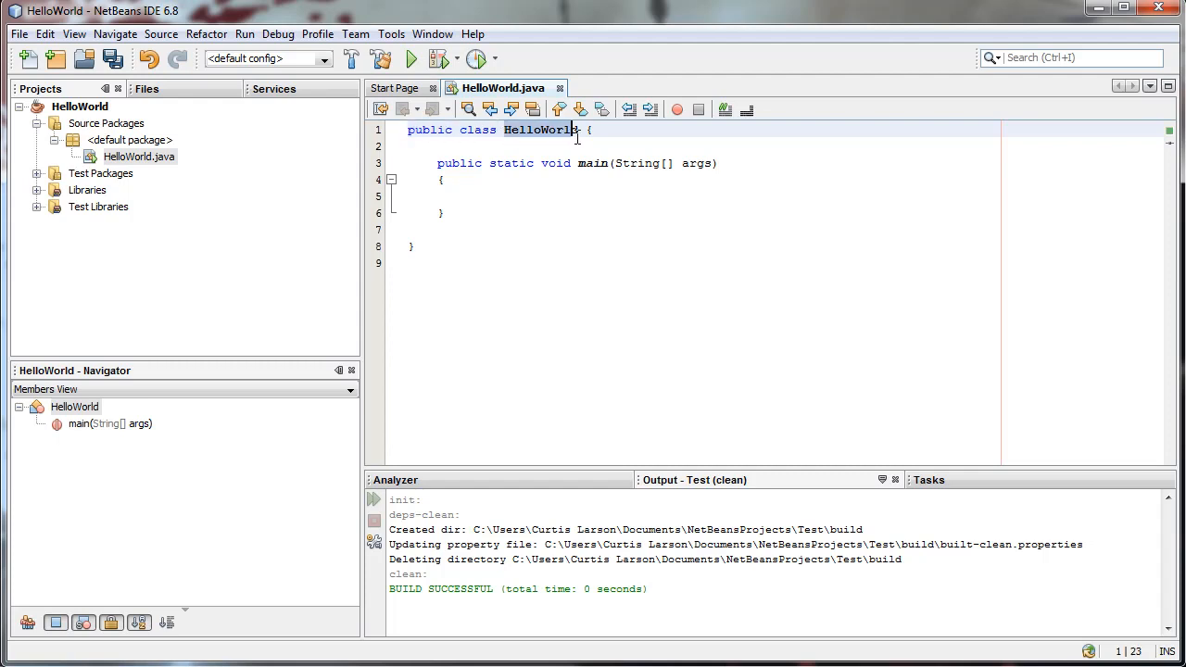
left_click(478, 197)
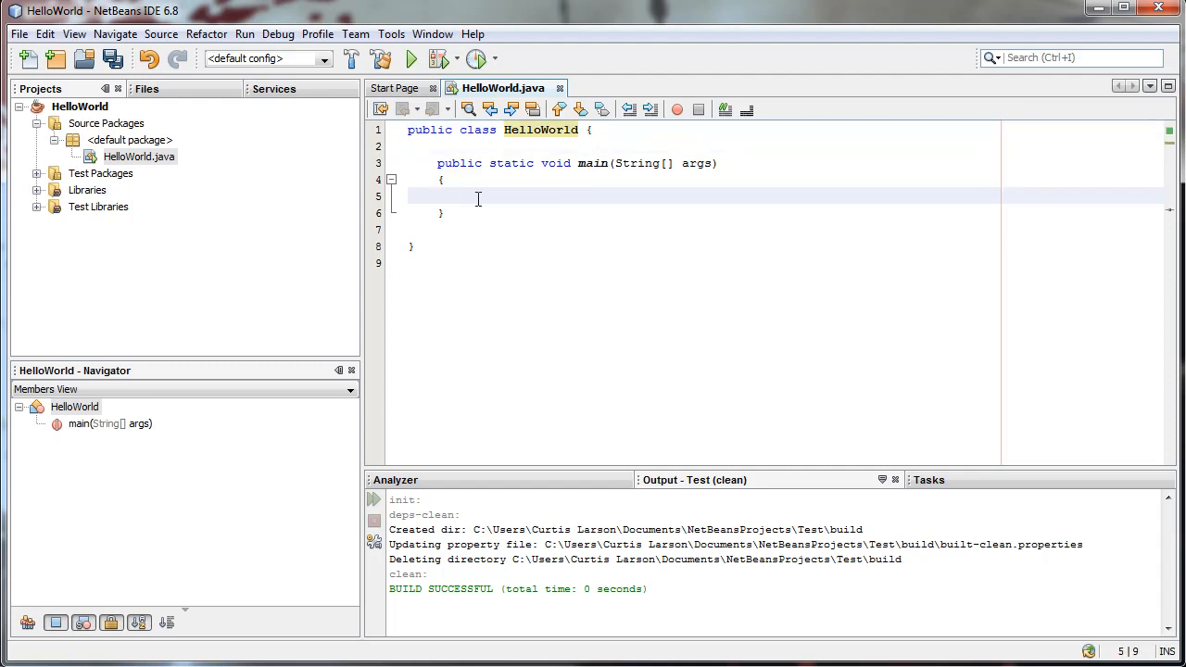
left_click(139, 156)
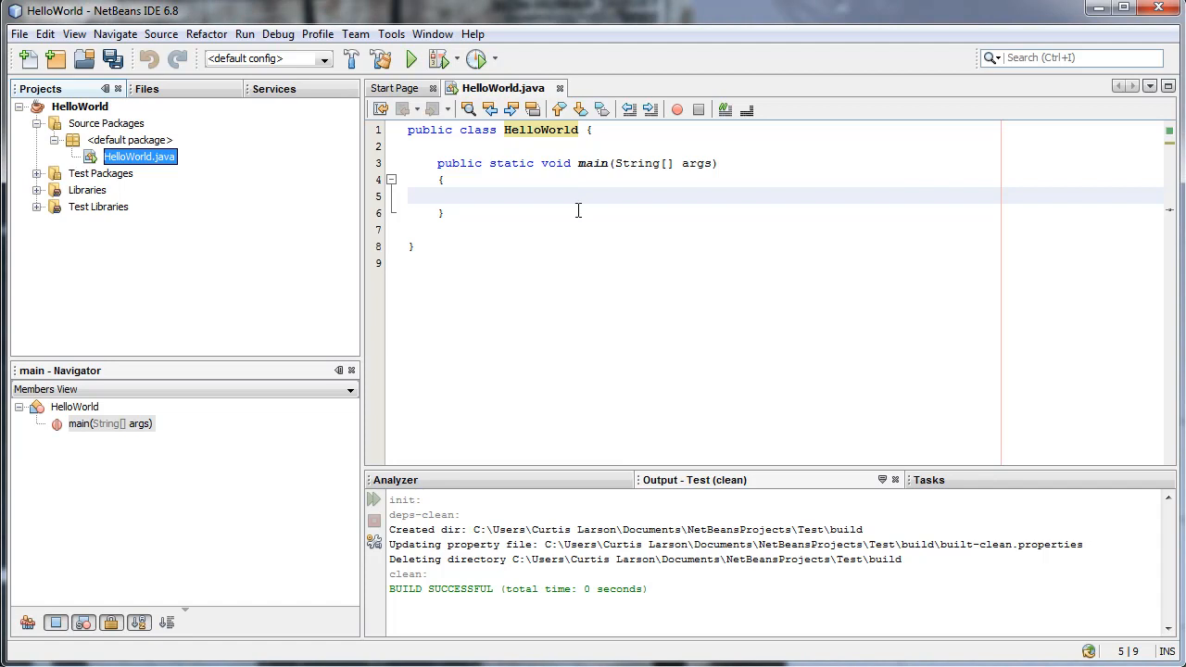
mouse_move(159, 176)
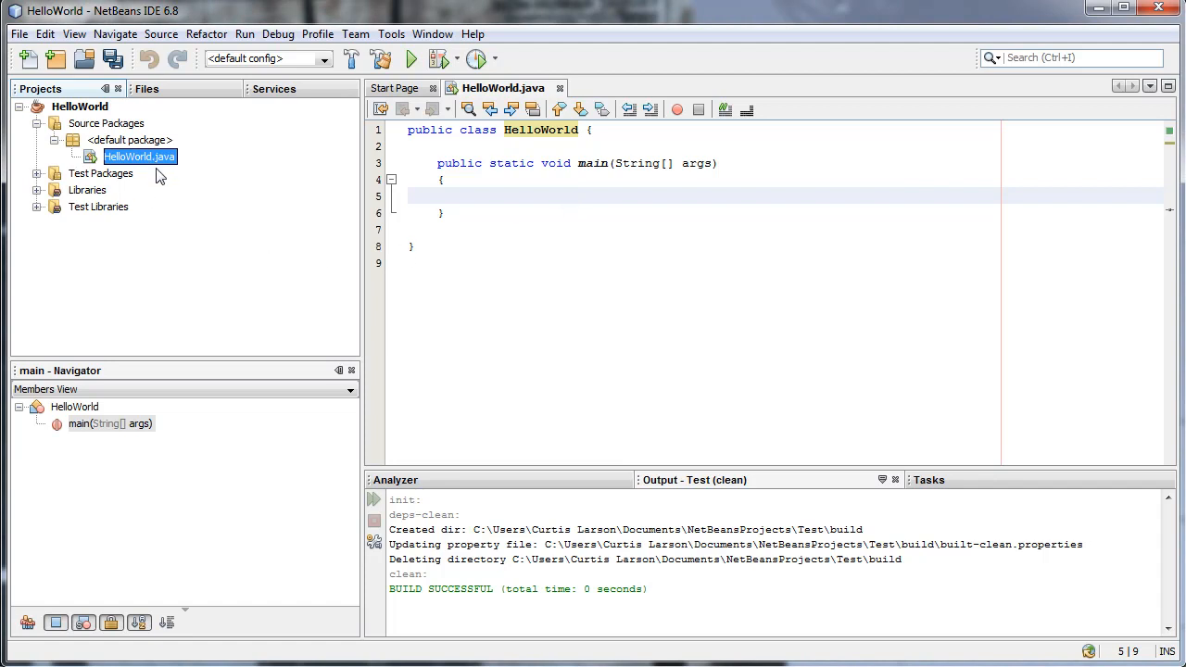
- Inspect main's header and braces, then place the cursor on the blank line in its body
left_click(440, 180)
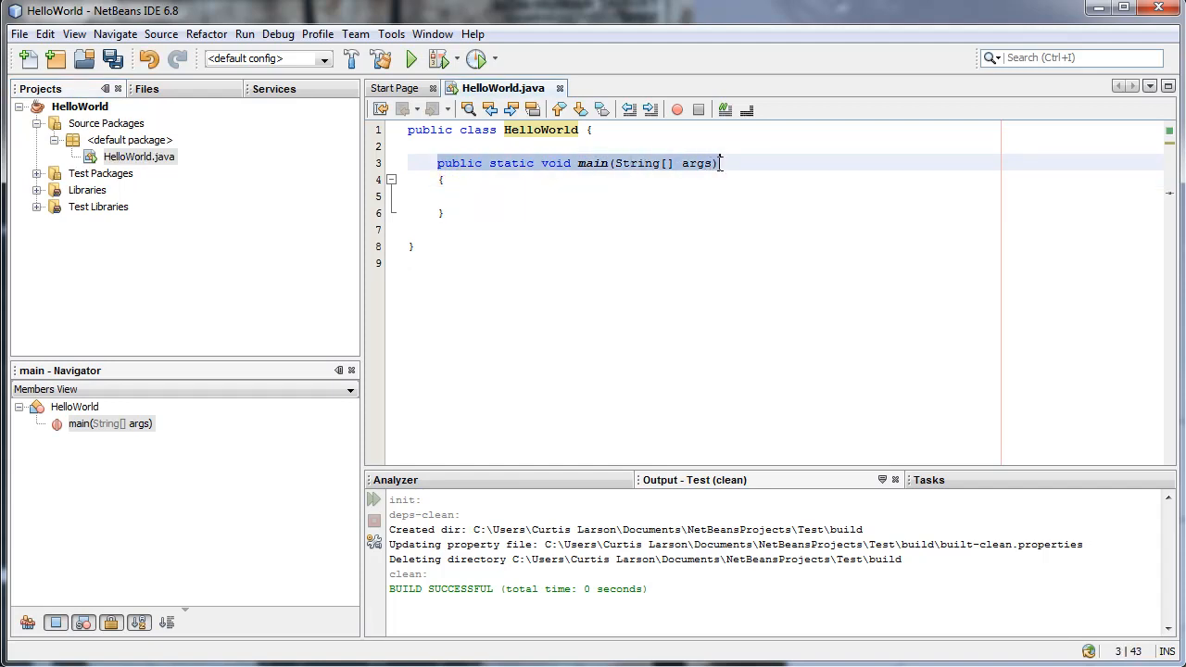
left_click(443, 179)
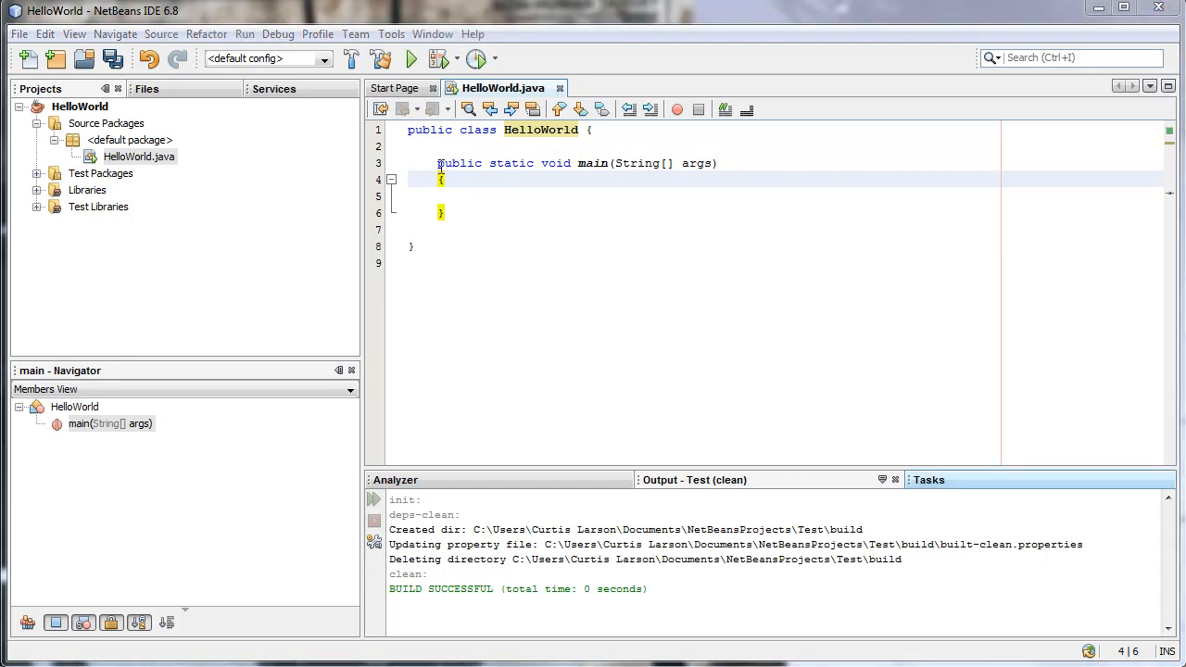
left_click(721, 163)
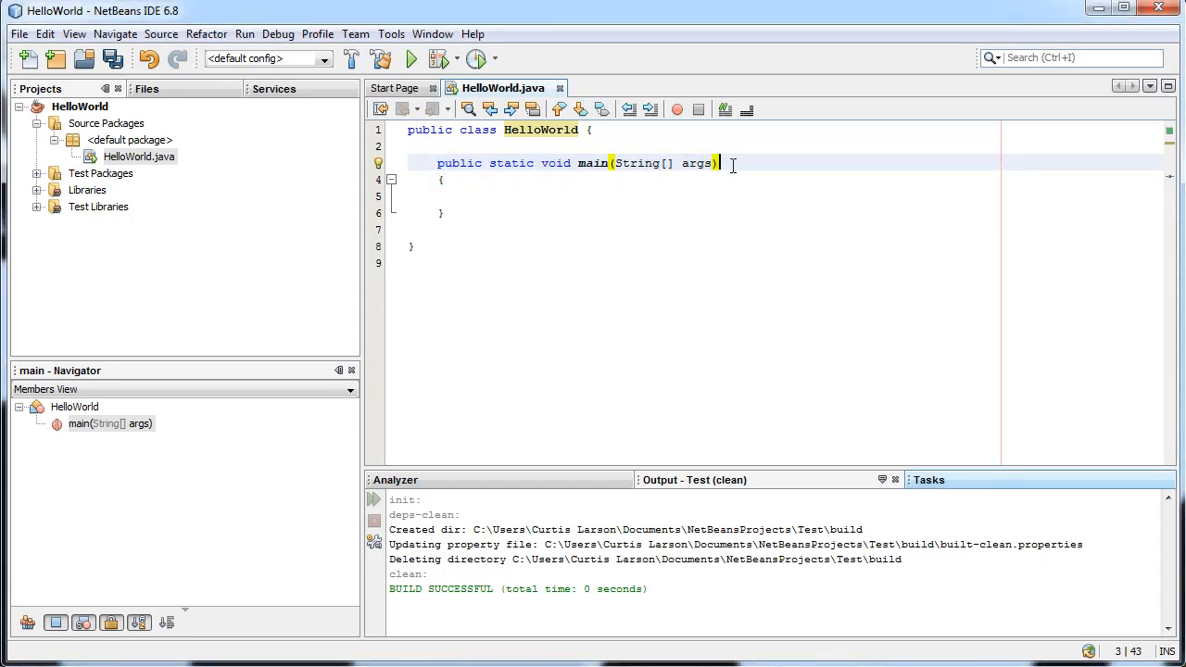
left_click(438, 163)
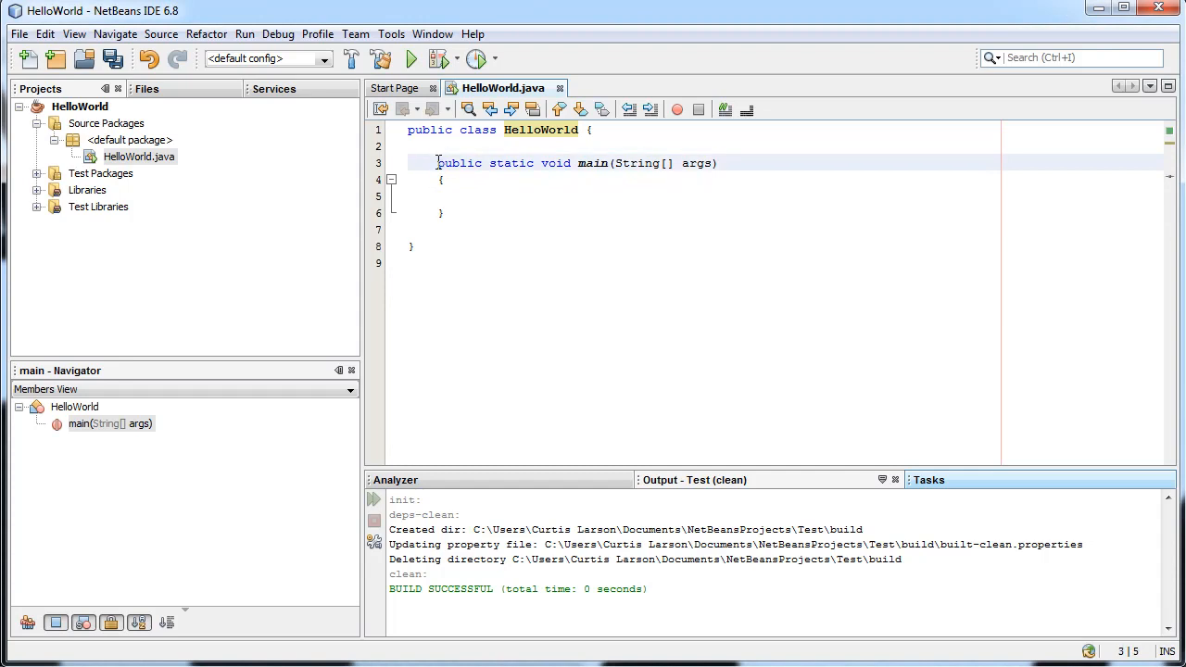
left_click(449, 196)
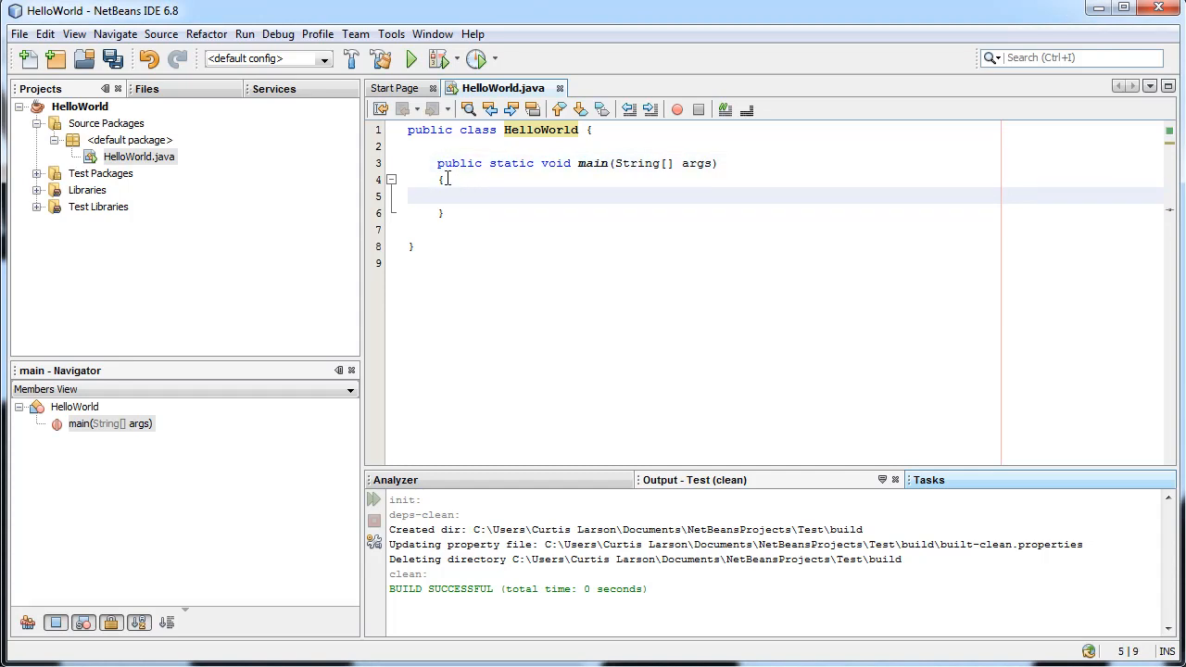
left_click(626, 211)
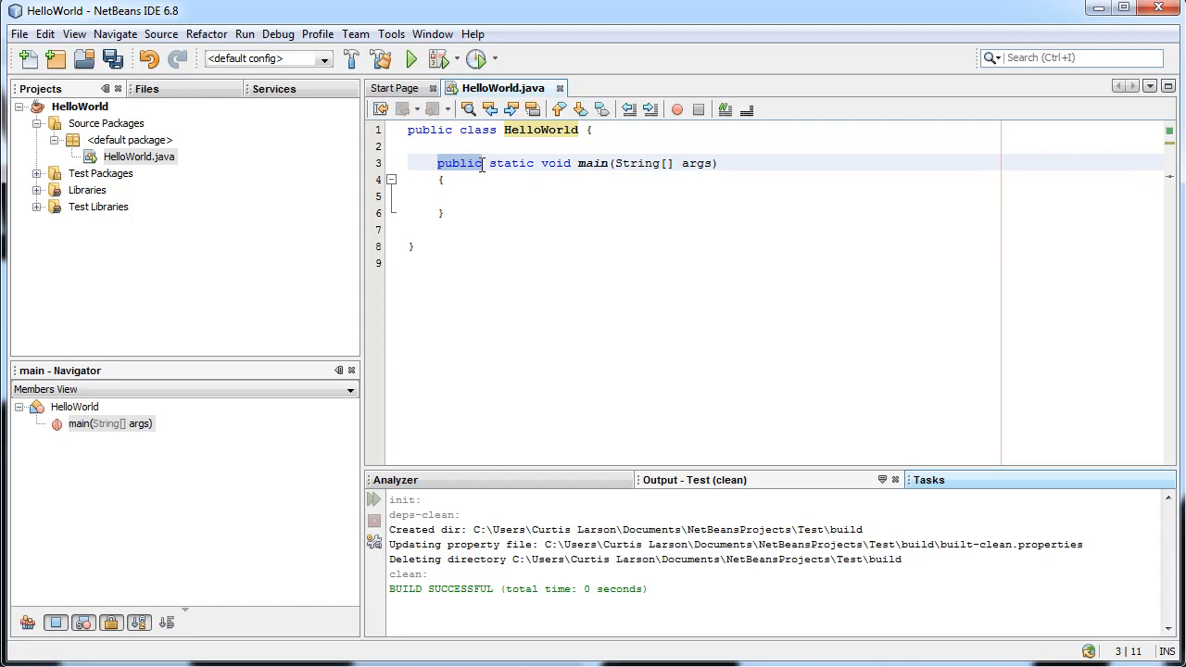
left_click(600, 164)
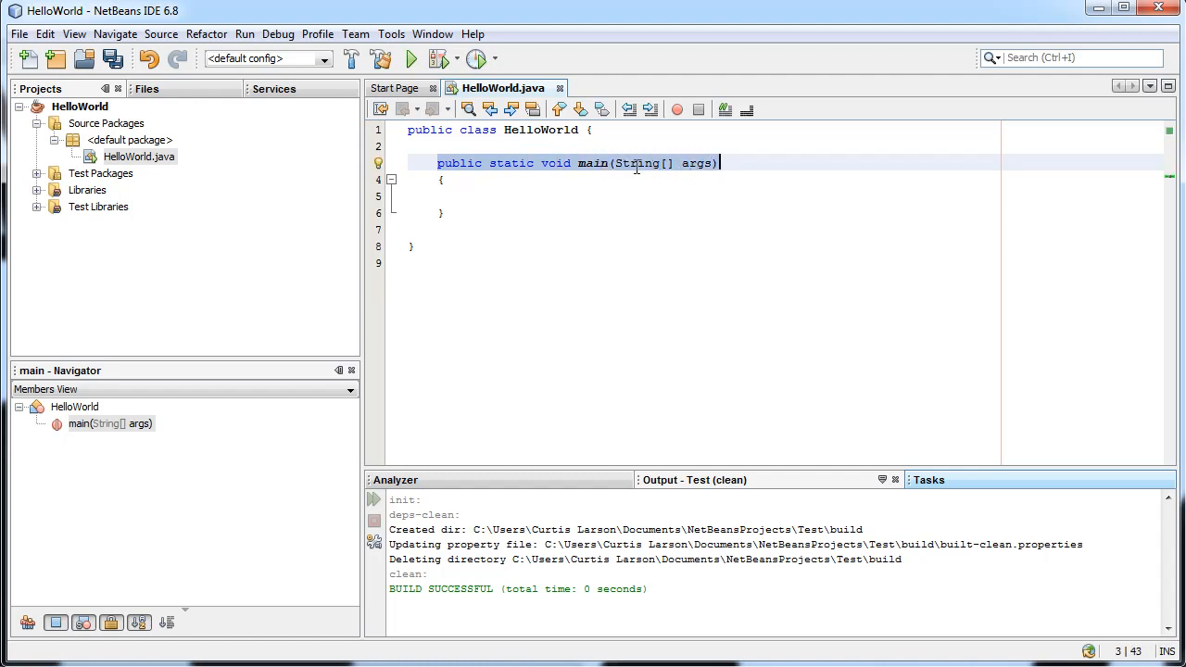
left_click(588, 196)
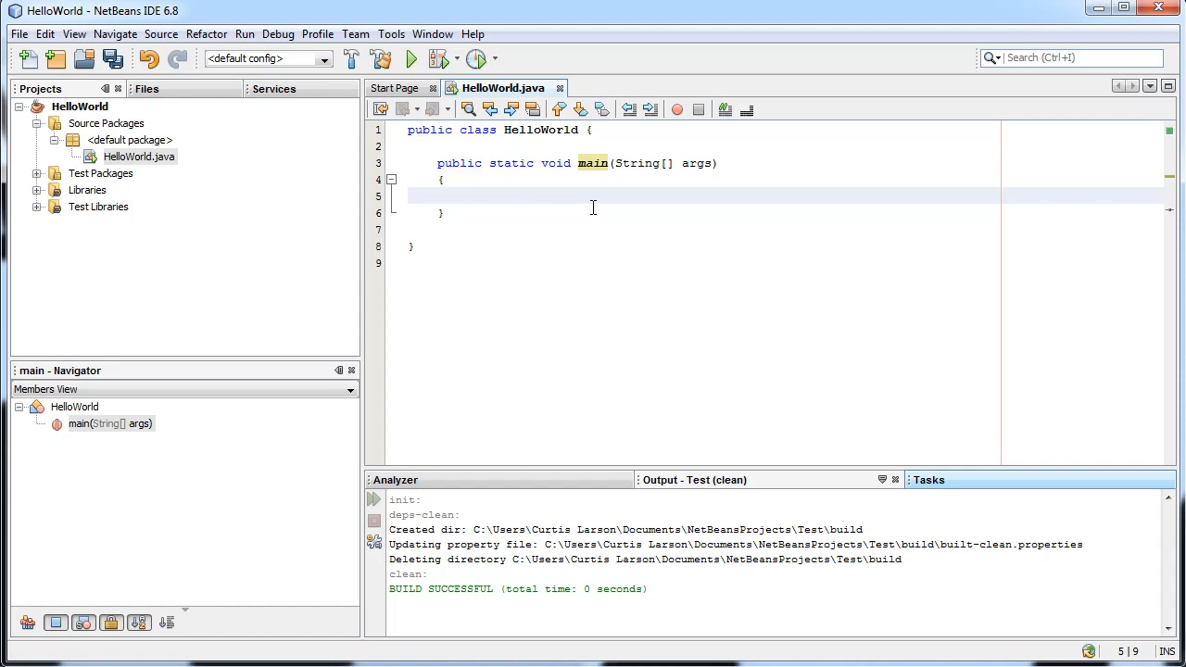
- Type System.out.println("Hello World!"); inside main using code completion
type("Sys")
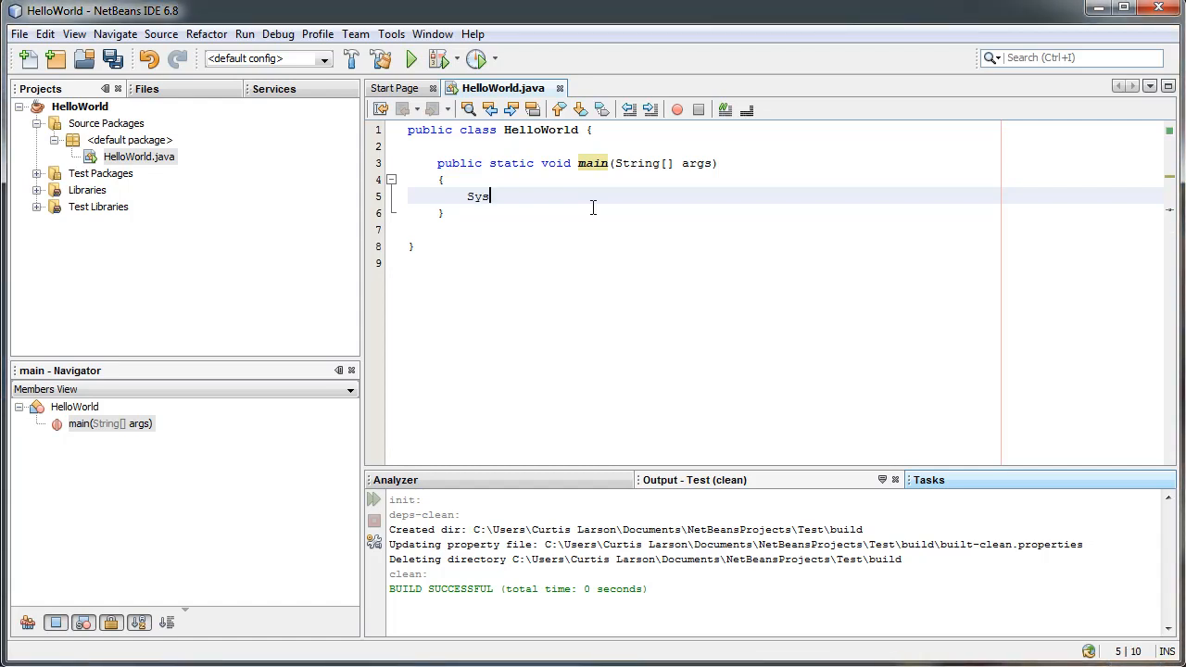
type("tem.out.println(")
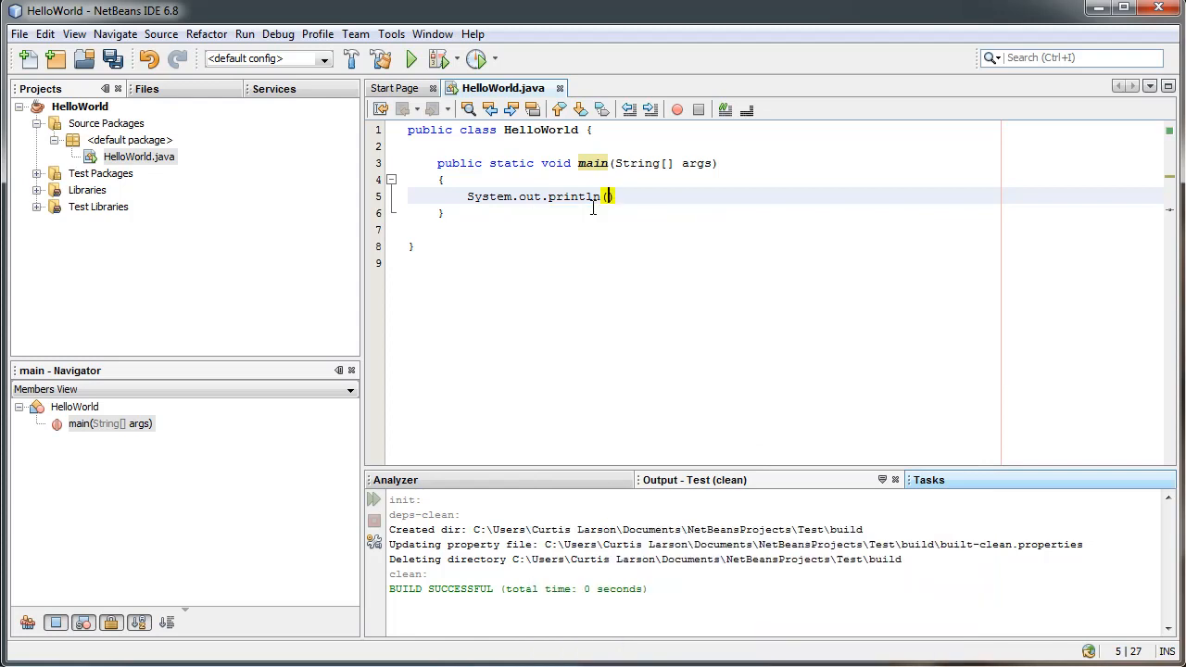
type("\"Hello World\"")
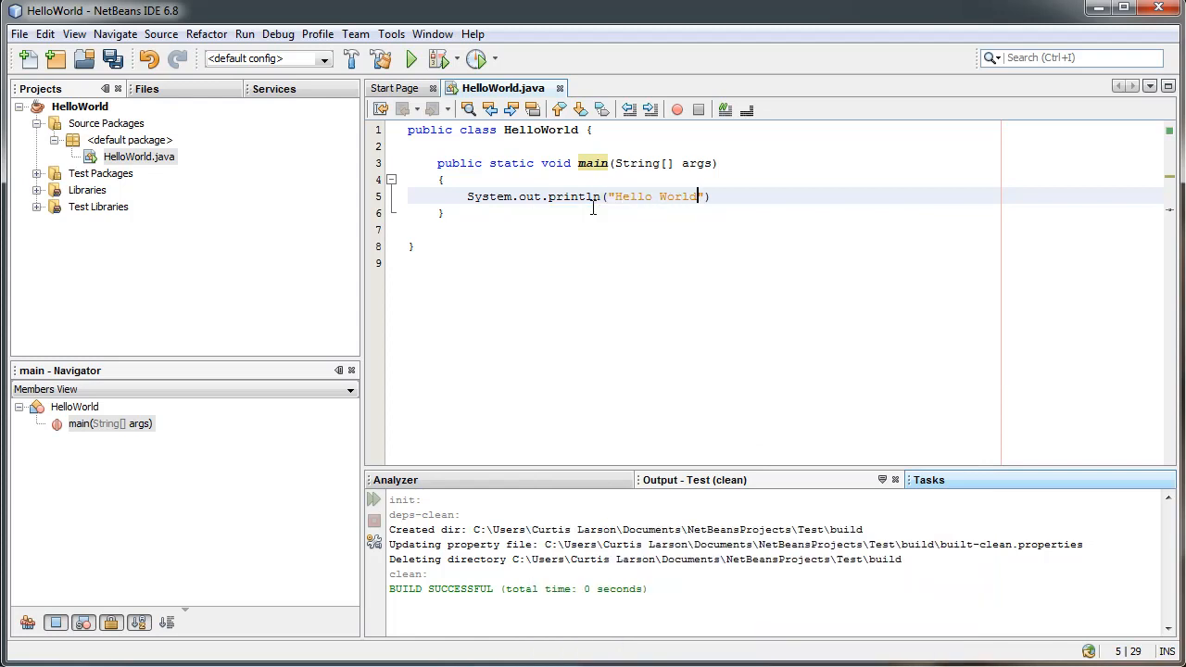
type("!\");")
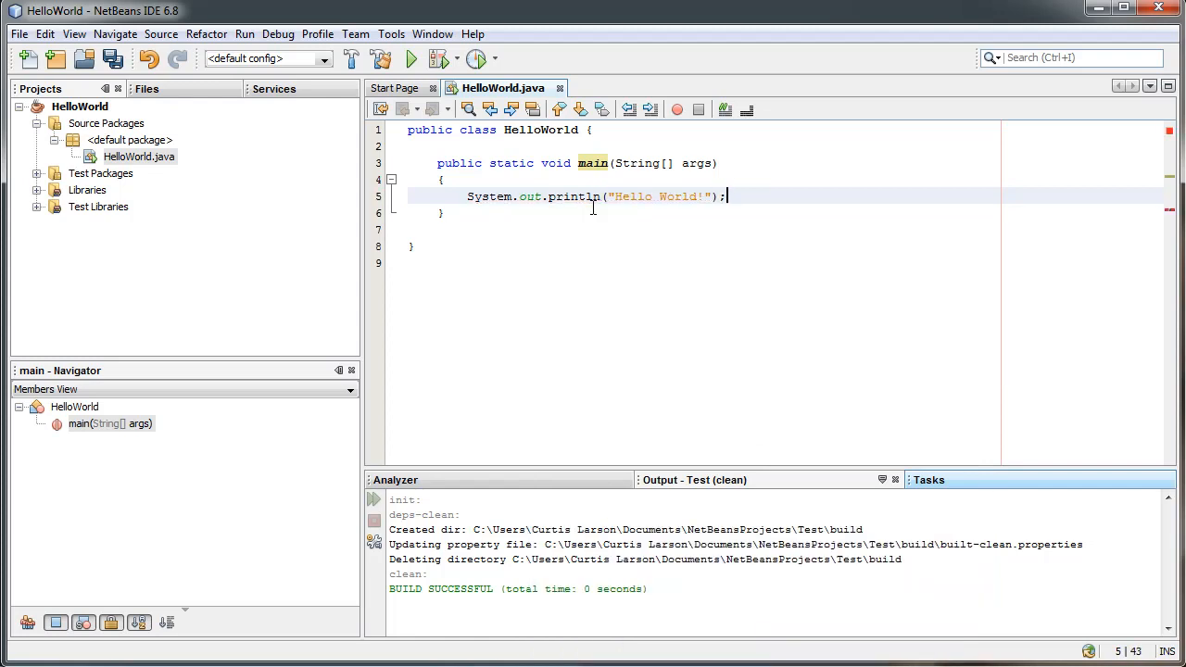
- Check bracket matching around the println parentheses and move to the statement's end
left_click(442, 179)
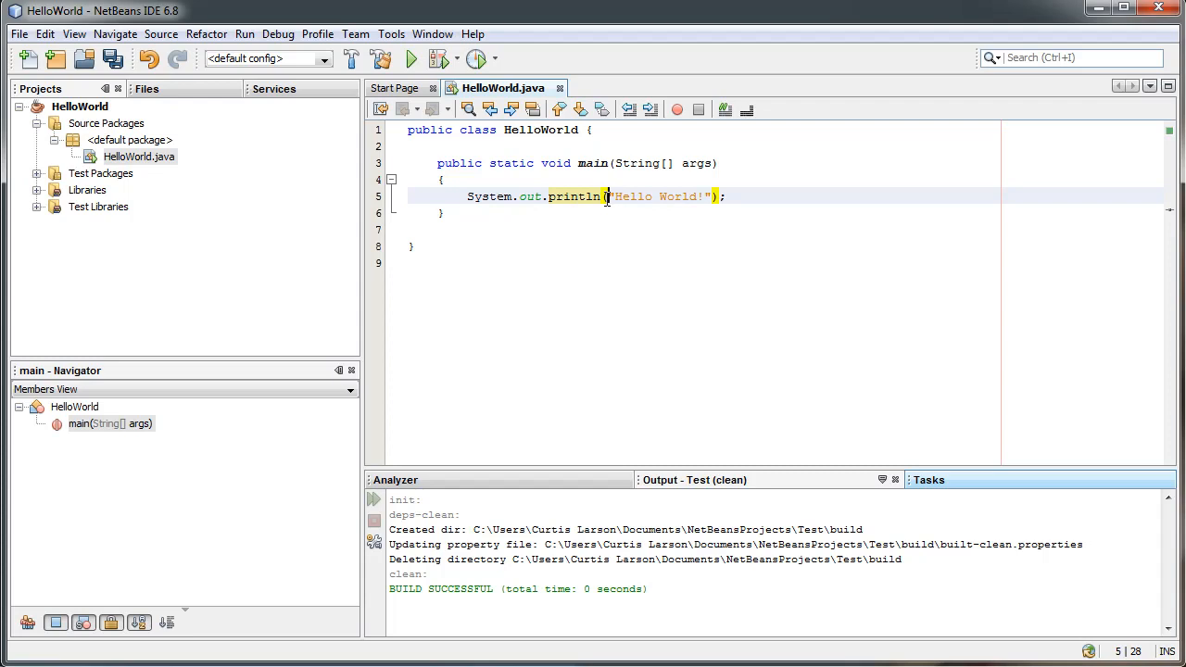
left_click(721, 196)
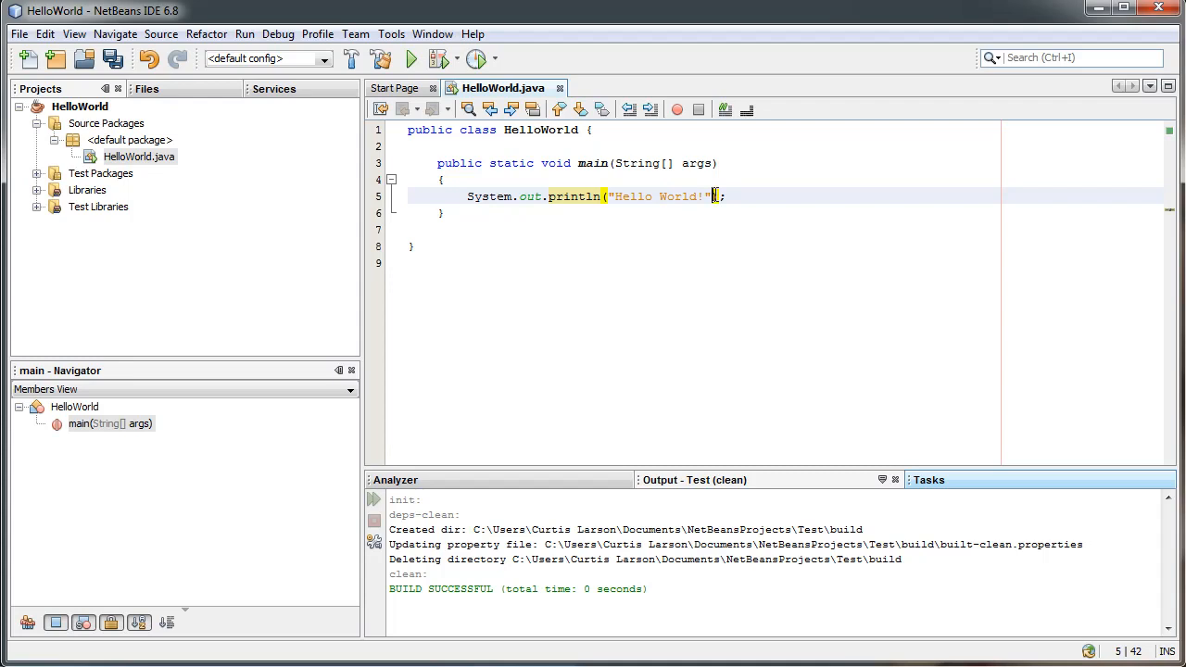
left_click(614, 195)
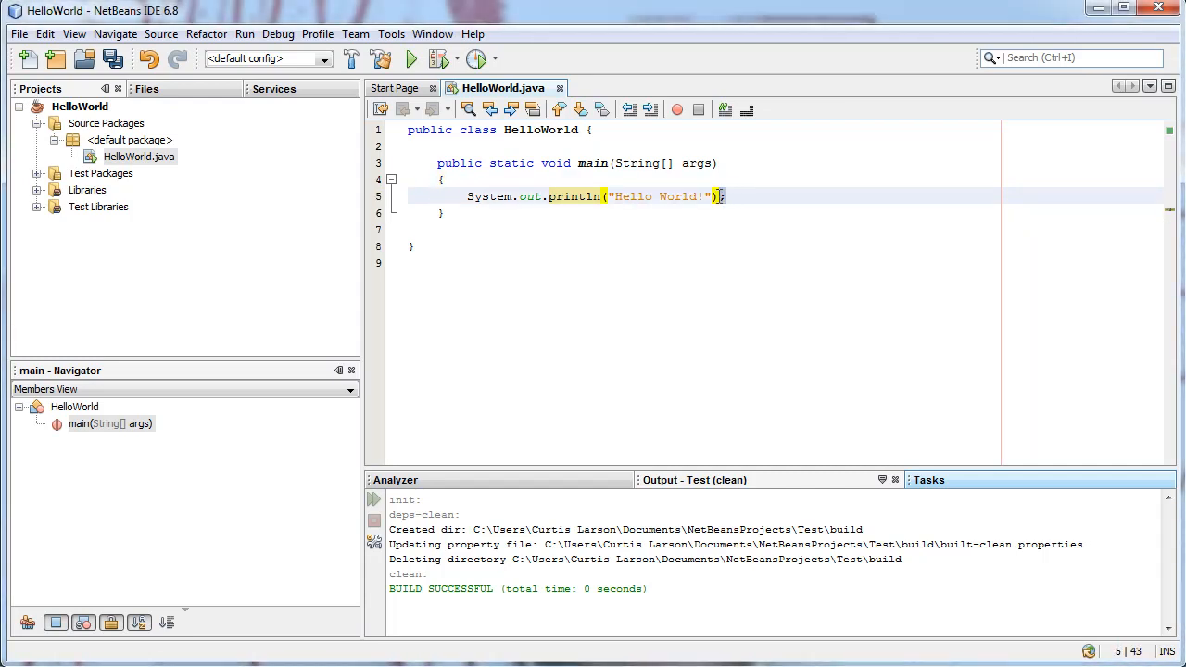
left_click(746, 196)
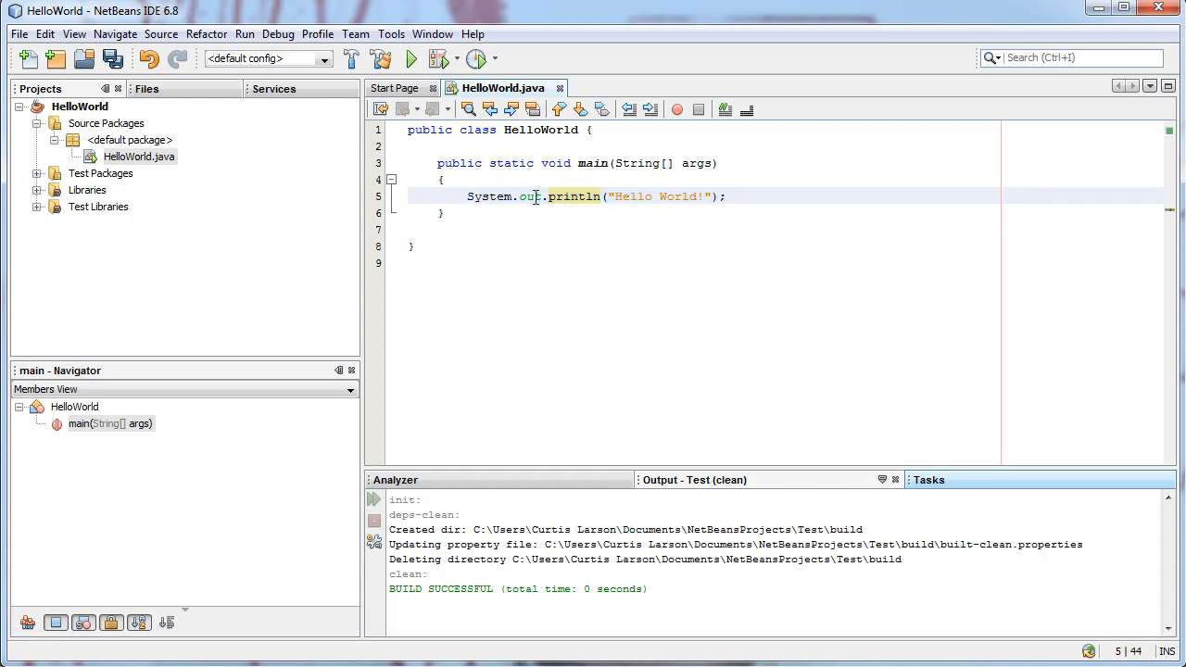
mouse_move(411, 59)
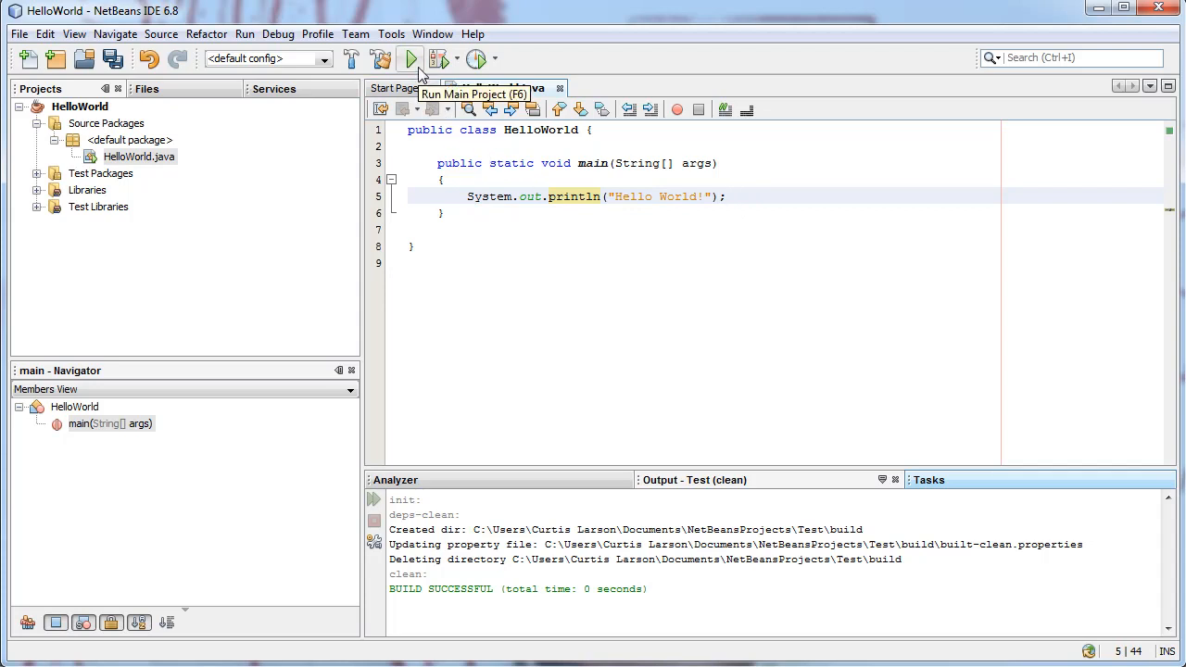
- Run the main project and confirm Hello World! prints with a successful build
left_click(410, 58)
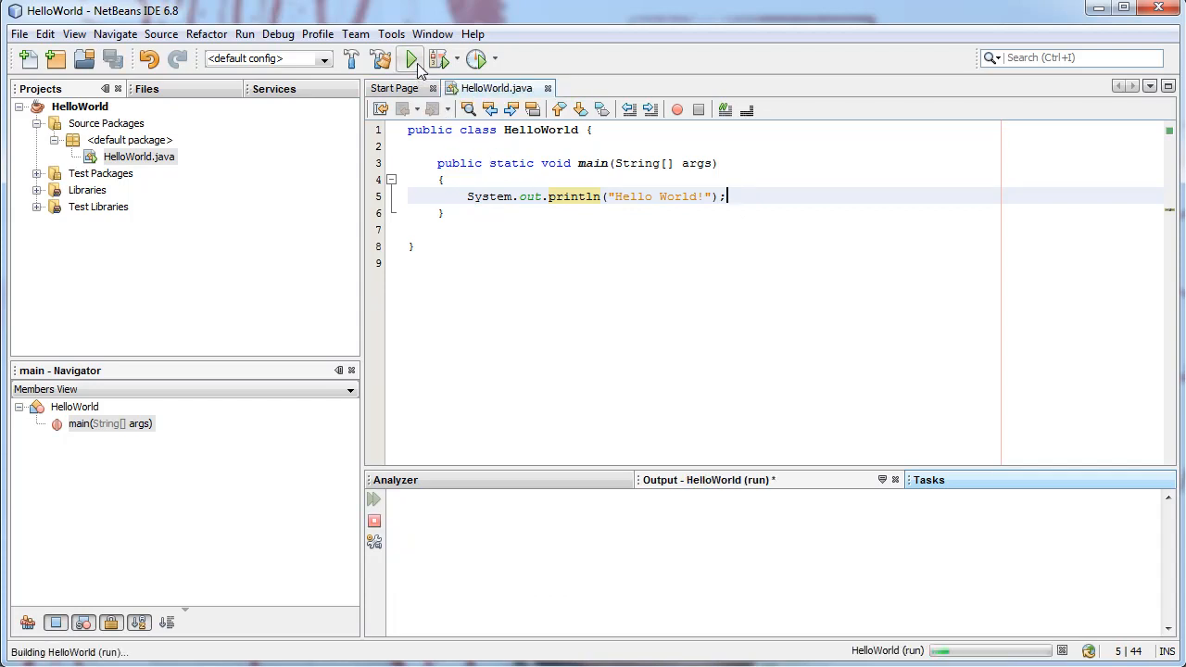
left_click(410, 59)
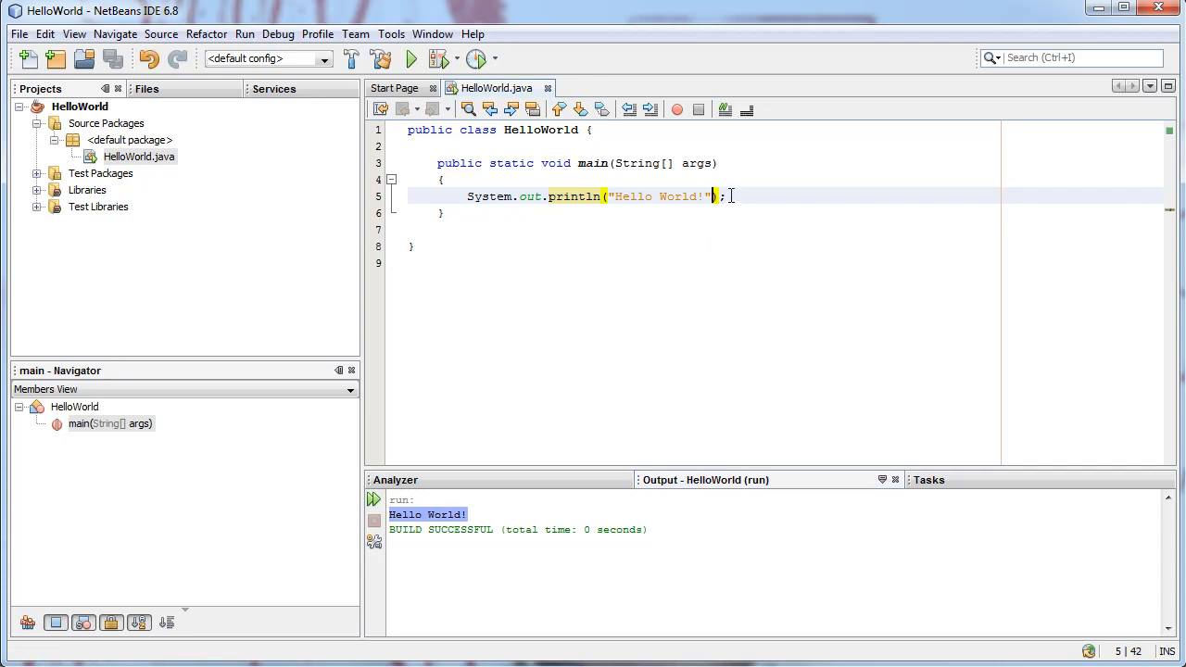
- Type System.out.println("This is hello world v2!"); below the first statement
type("System.out.printl")
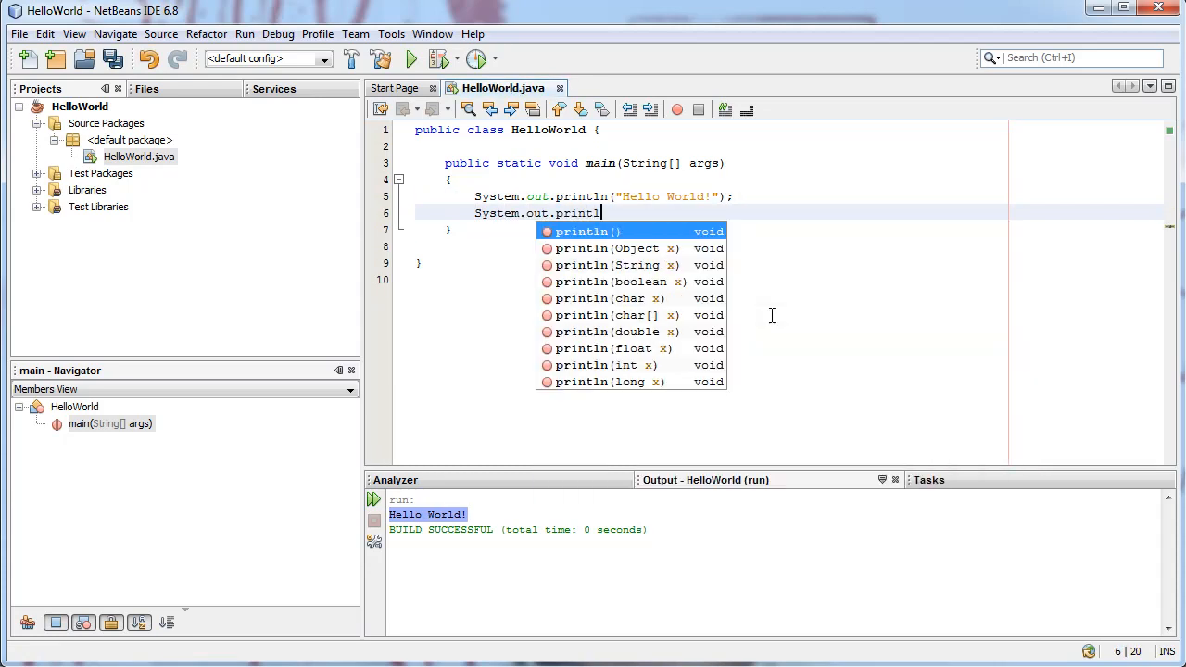
type("(\"This is hell\")")
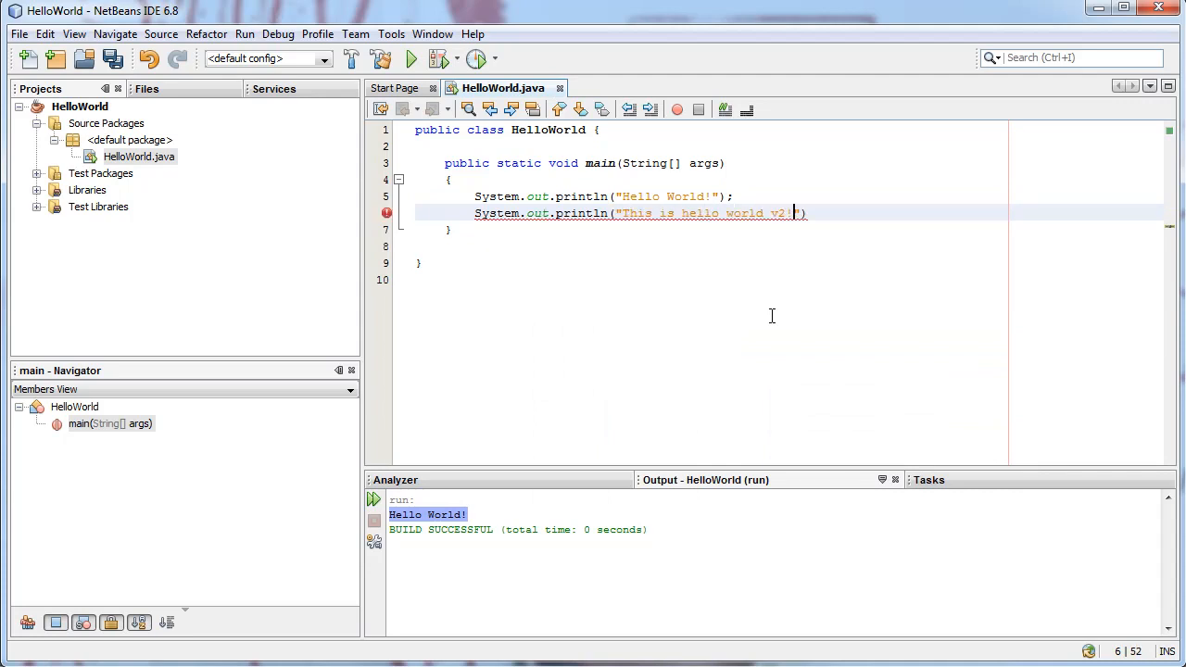
type(");")
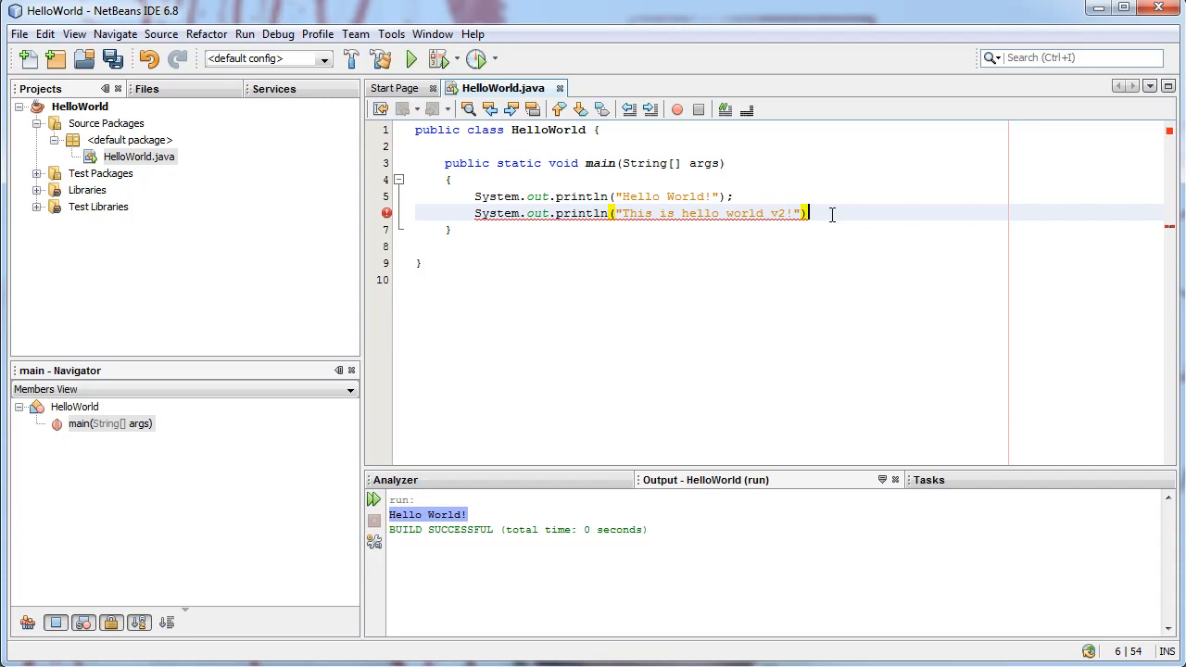
mouse_move(468, 496)
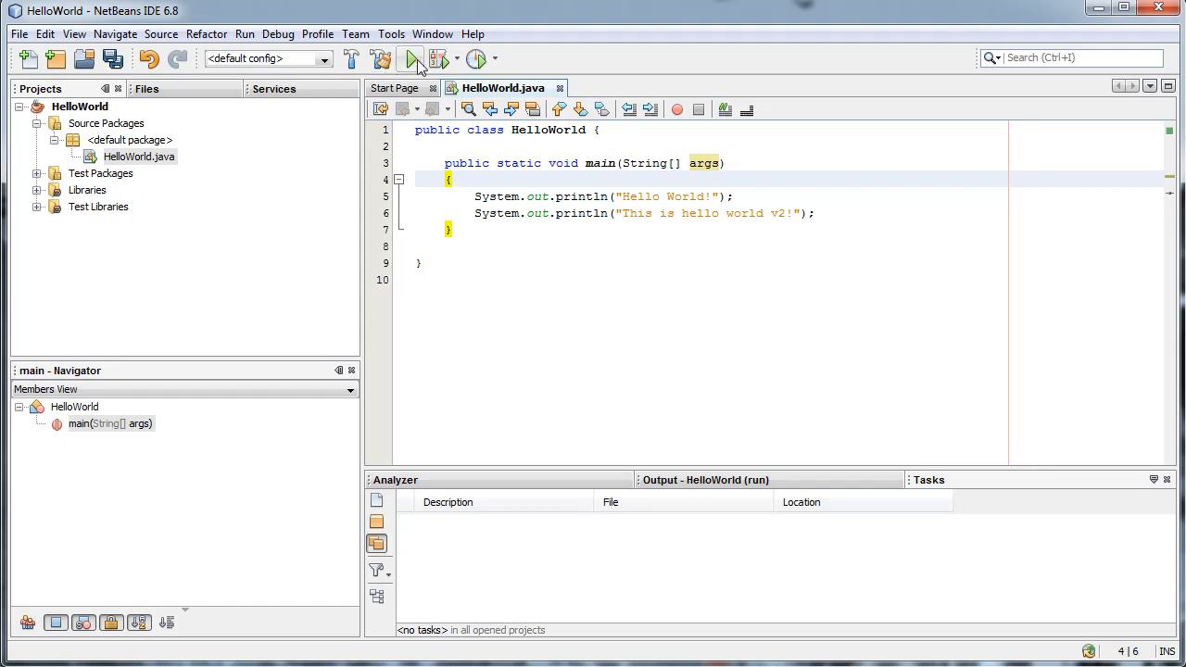
- Rerun the program and verify Hello World! and This is hello world v2! in Output
left_click(410, 58)
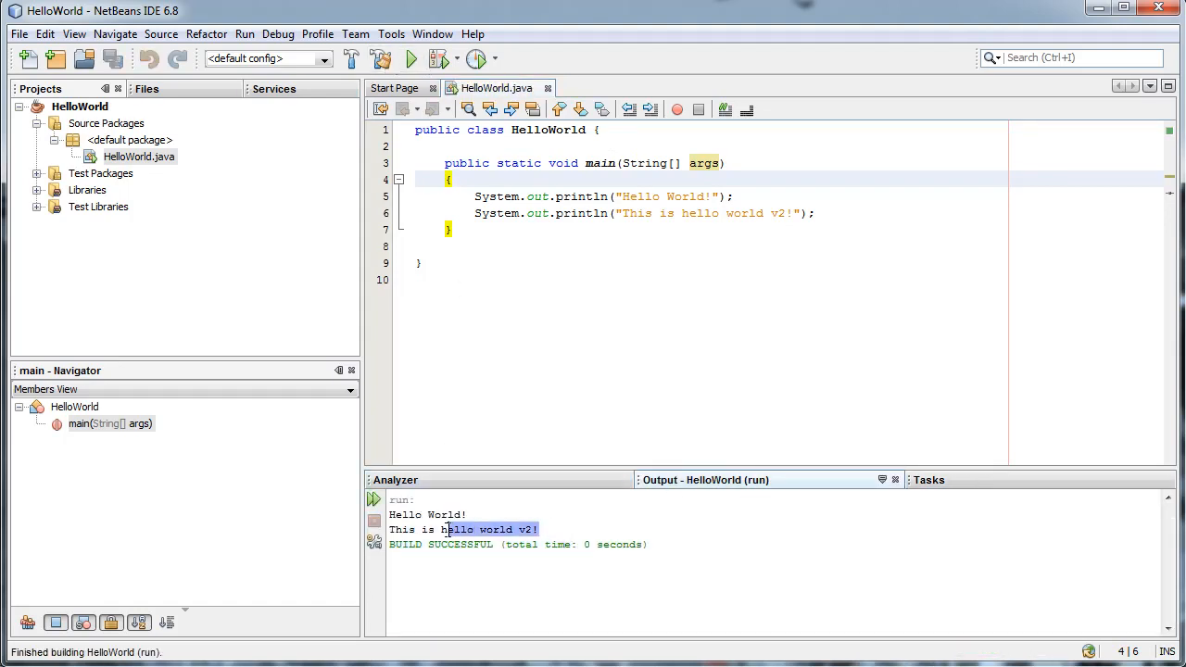
left_click(111, 423)
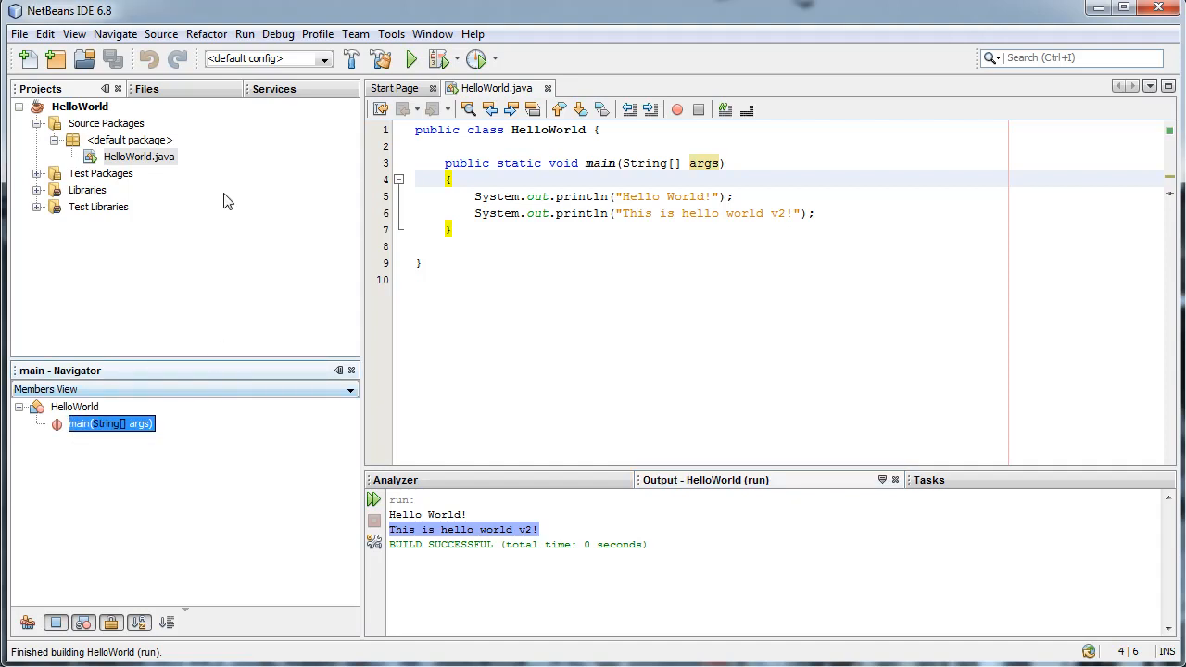
left_click(139, 156)
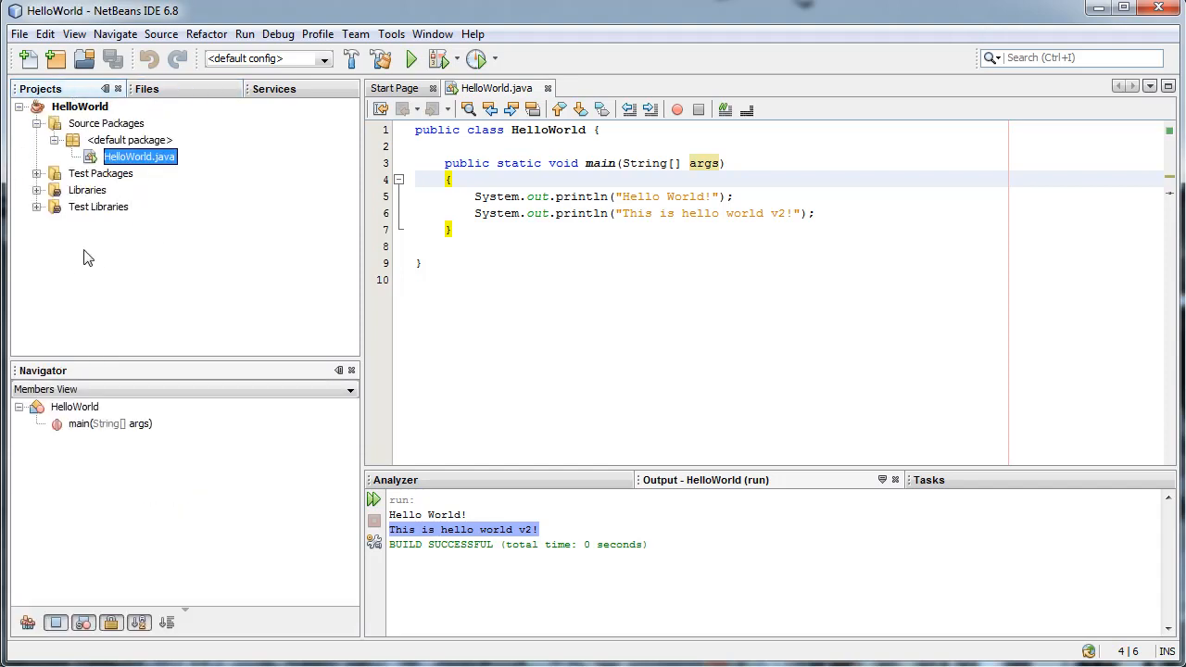
left_click(541, 180)
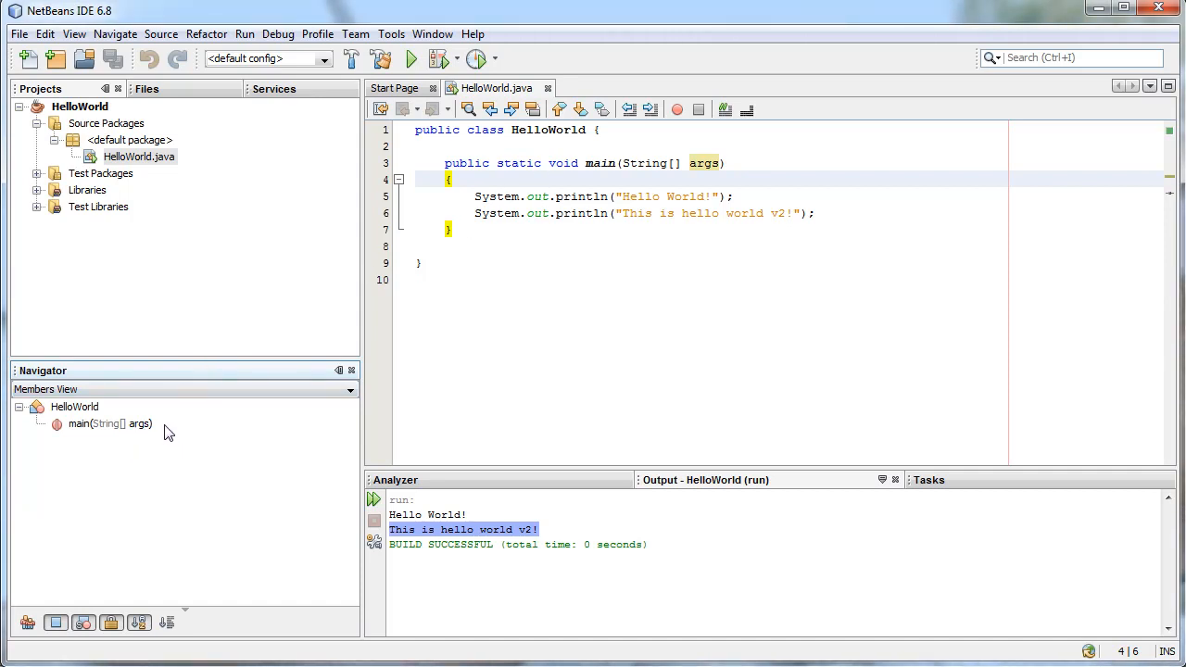
mouse_move(240, 134)
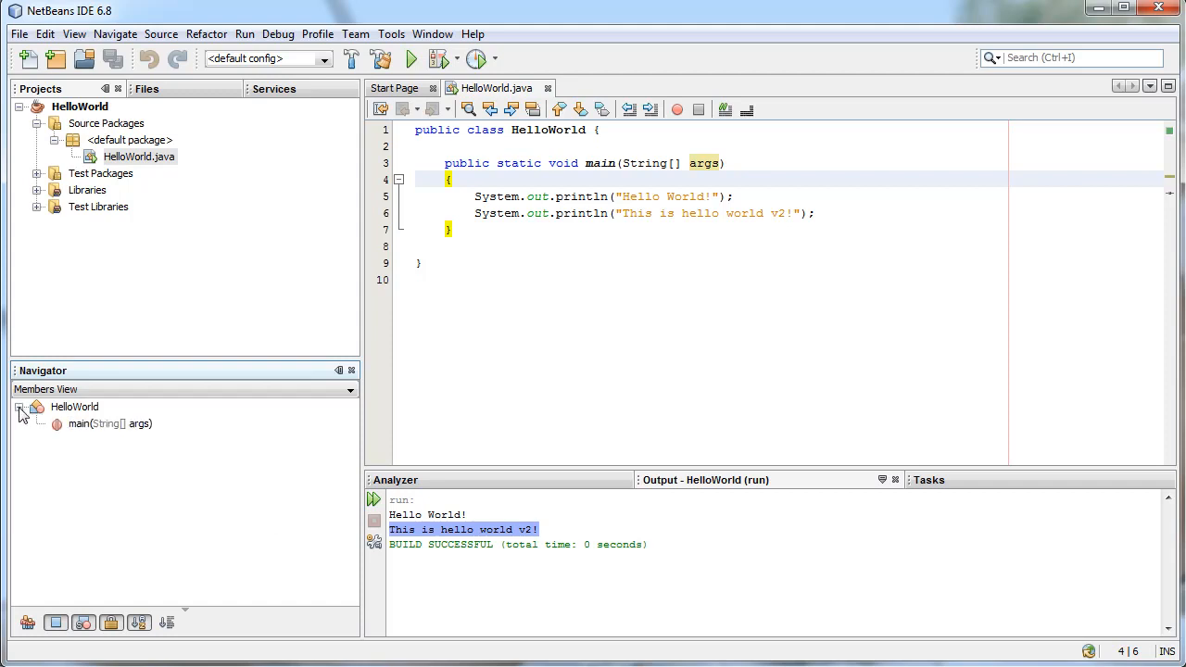
left_click(275, 88)
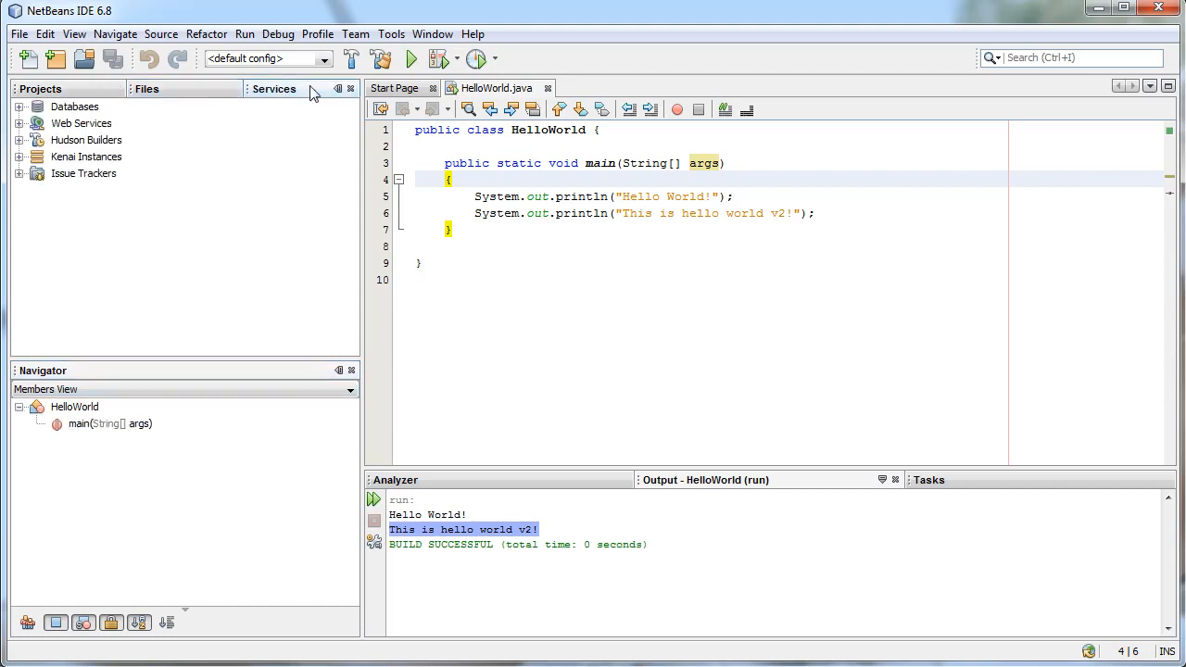
left_click(40, 88)
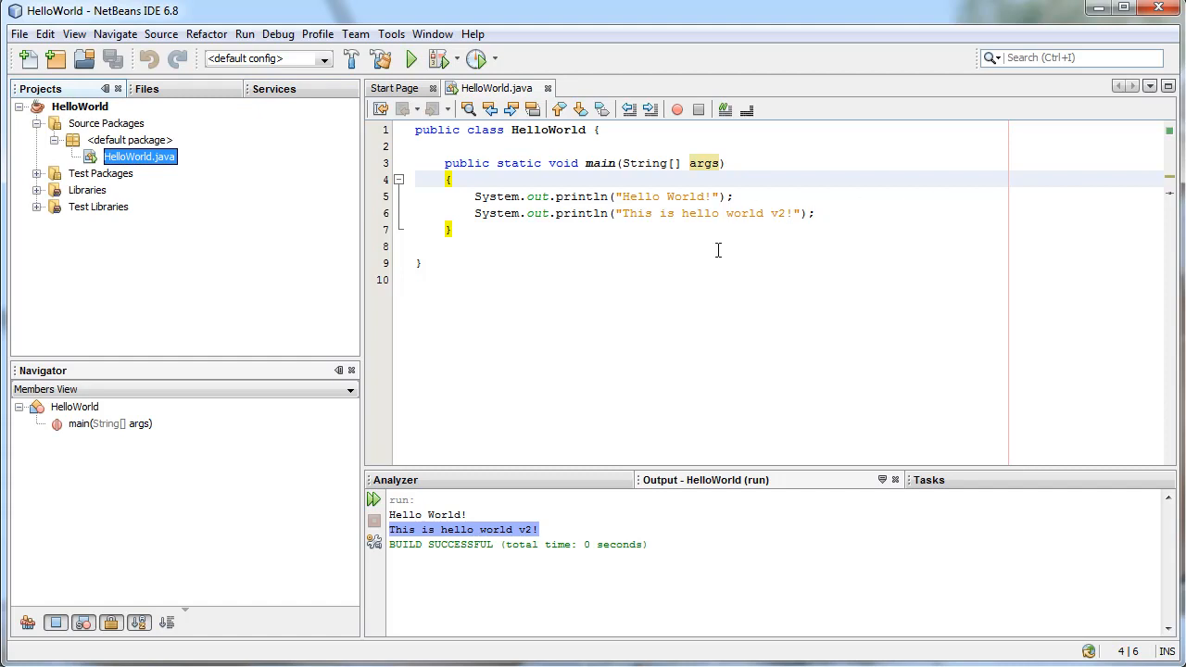
left_click(815, 213)
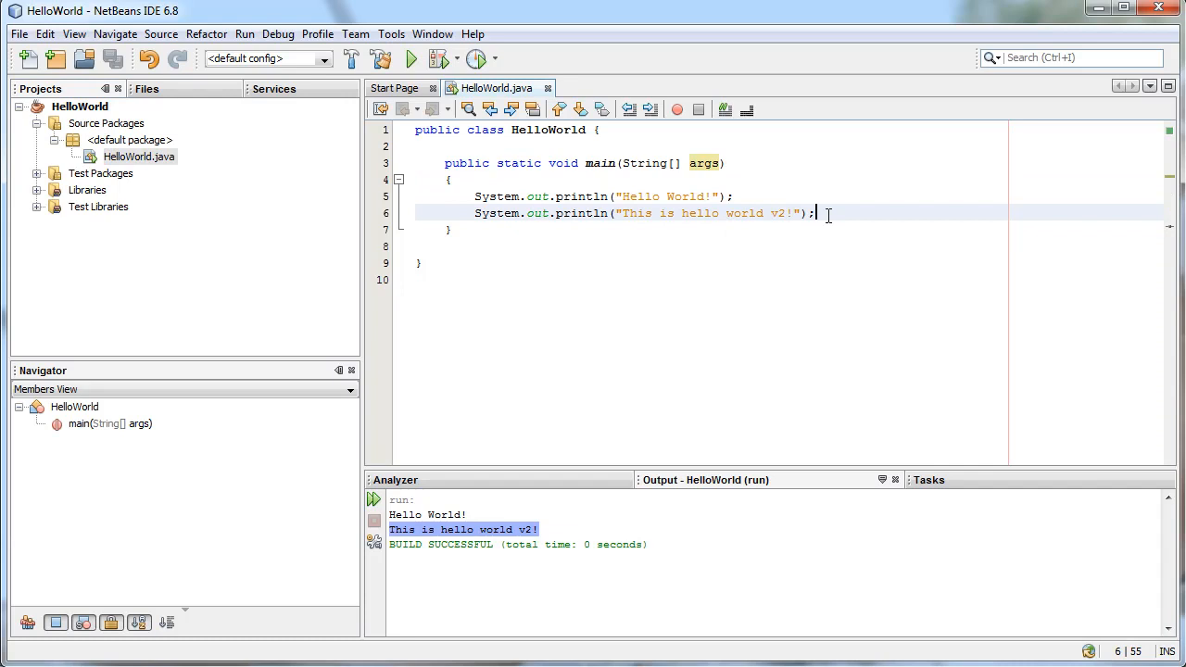